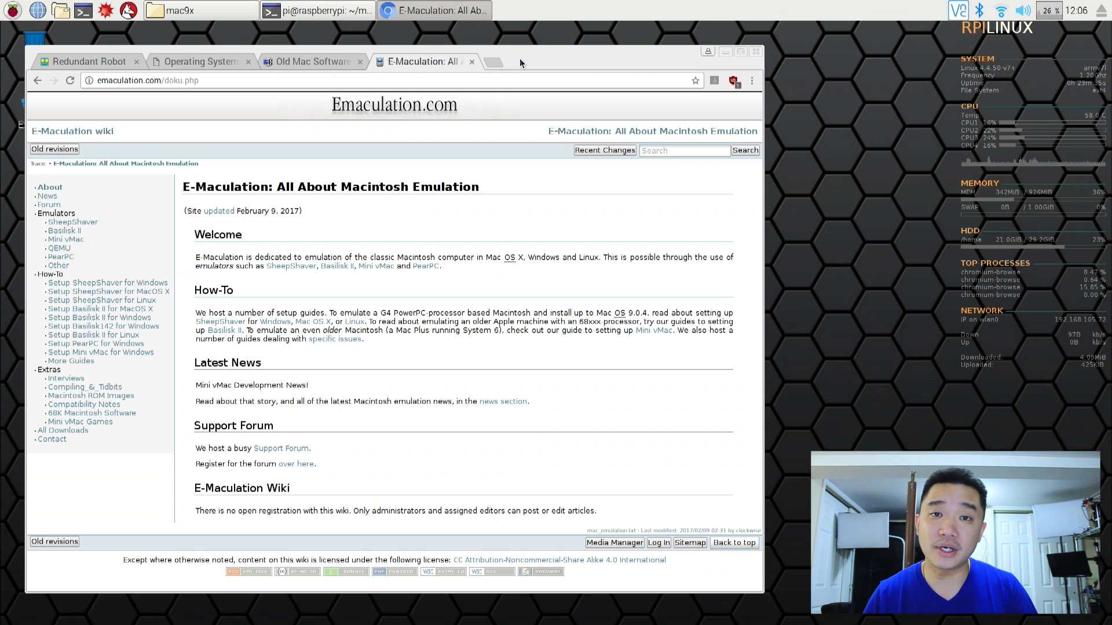
- Zoom in on the E-Maculation wiki page in Chrome
key(ctrl+plus)
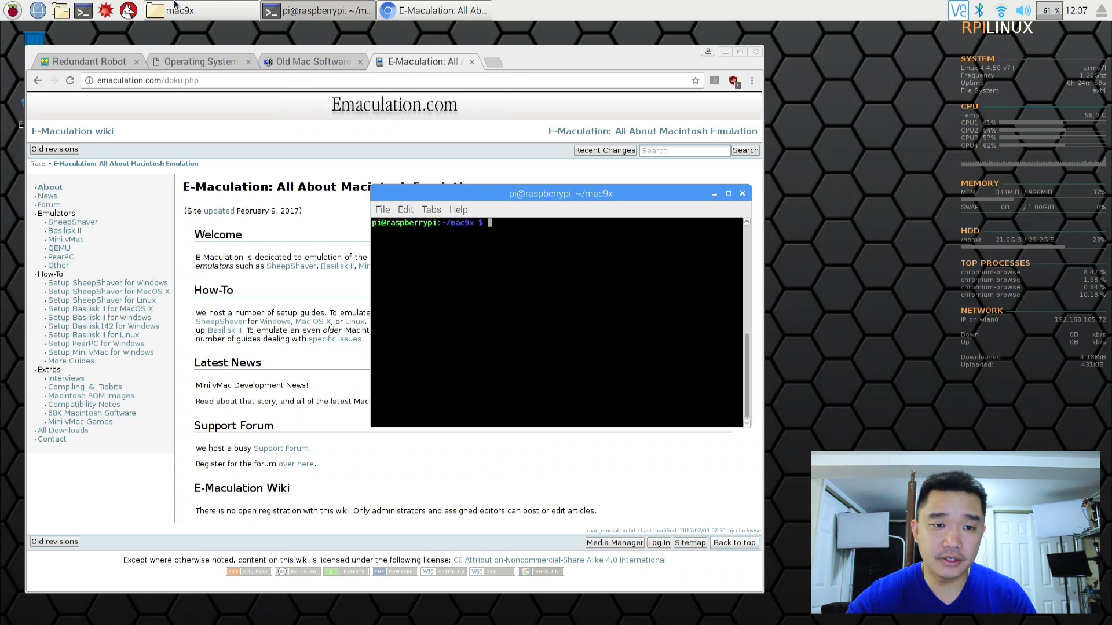
- Review the mac9x folder contents in PCManFM, then return to the mac9x terminal
click(200, 11)
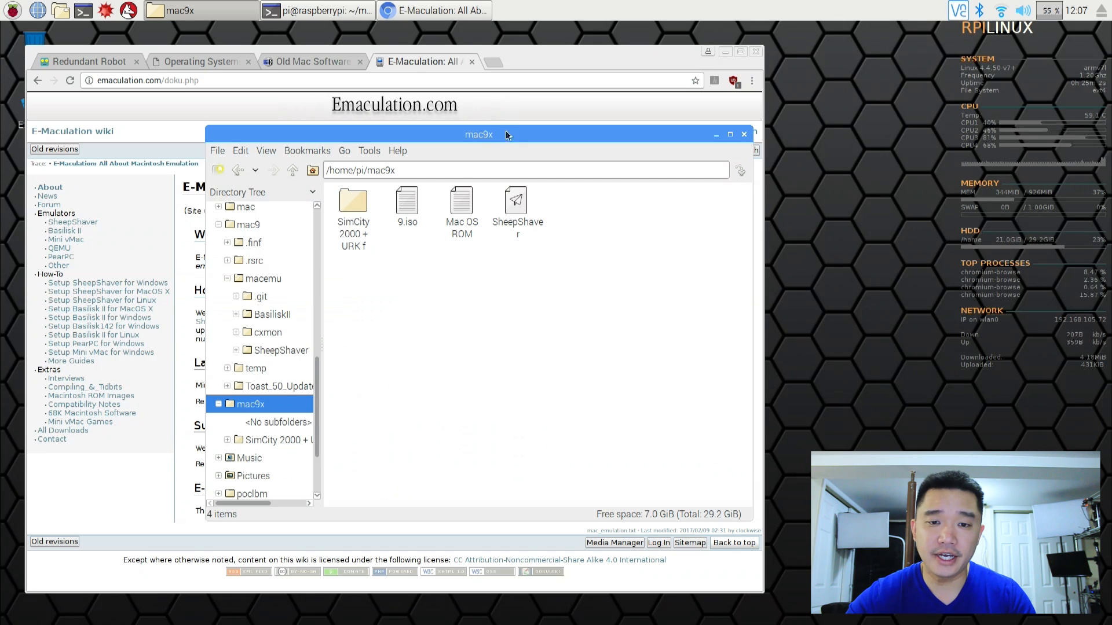
mouse_move(502, 147)
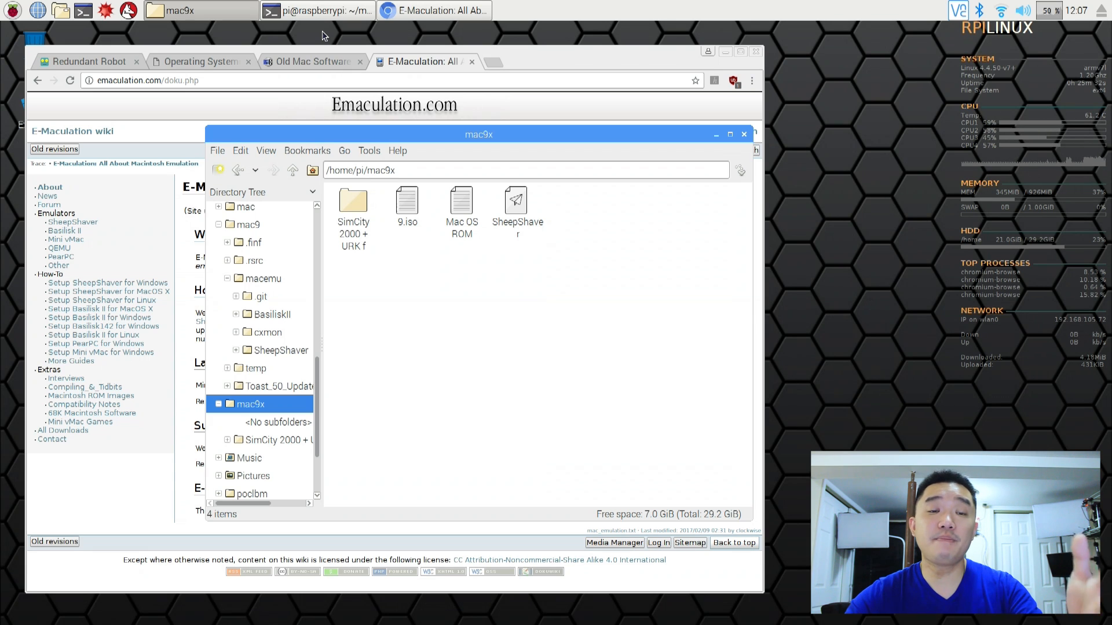
click(315, 10)
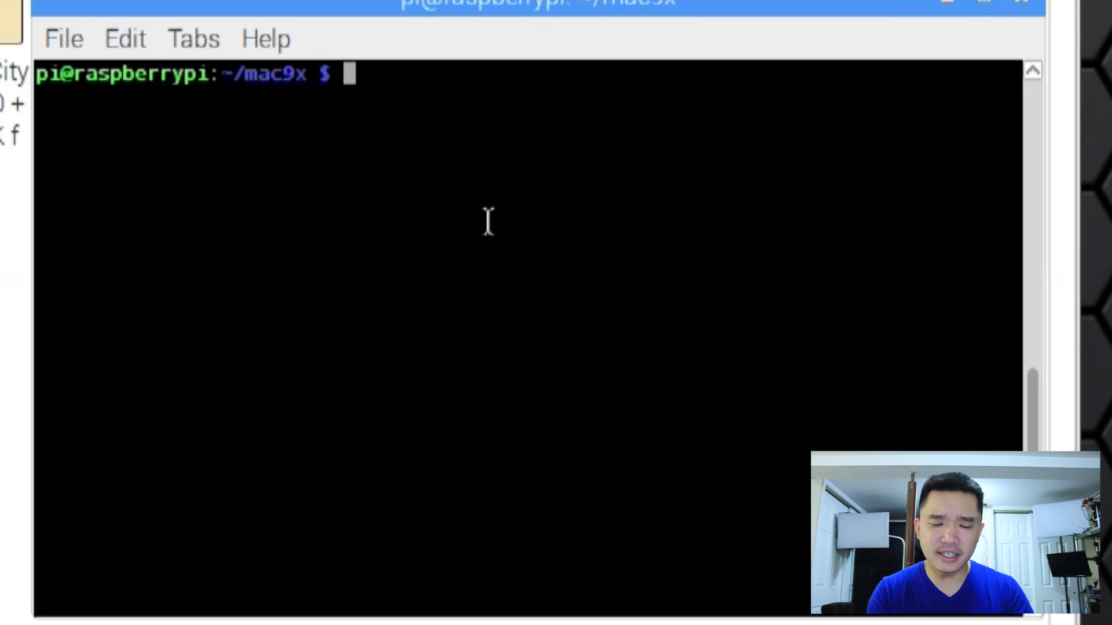
- Run sudo apt-get install libsdl1.2debian, which reports it is already the newest version
text(sudo)
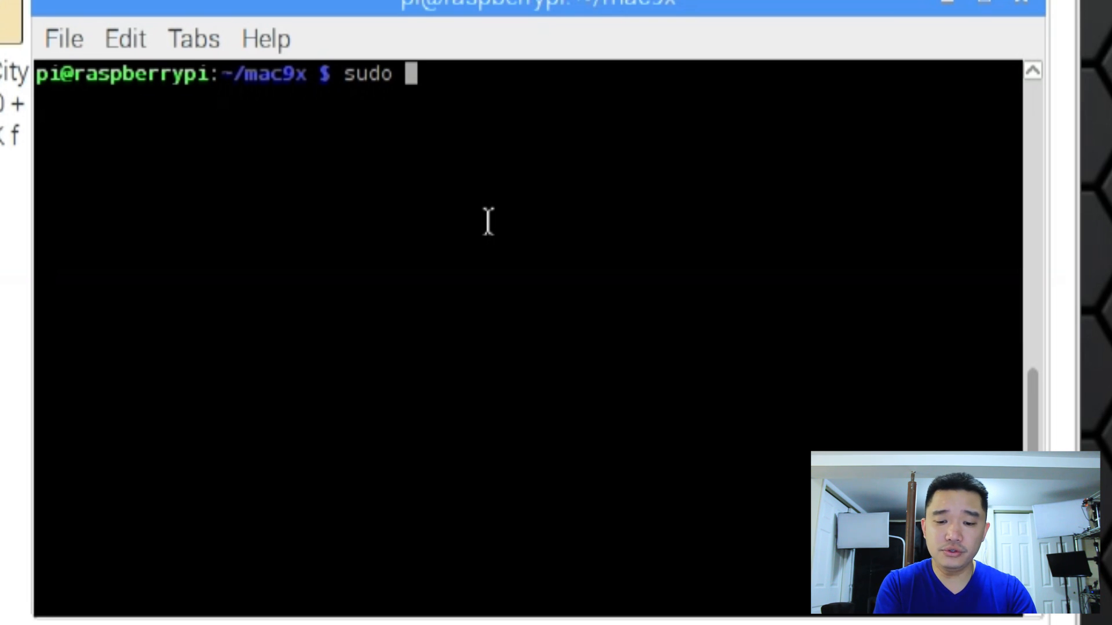
text(apt-get install)
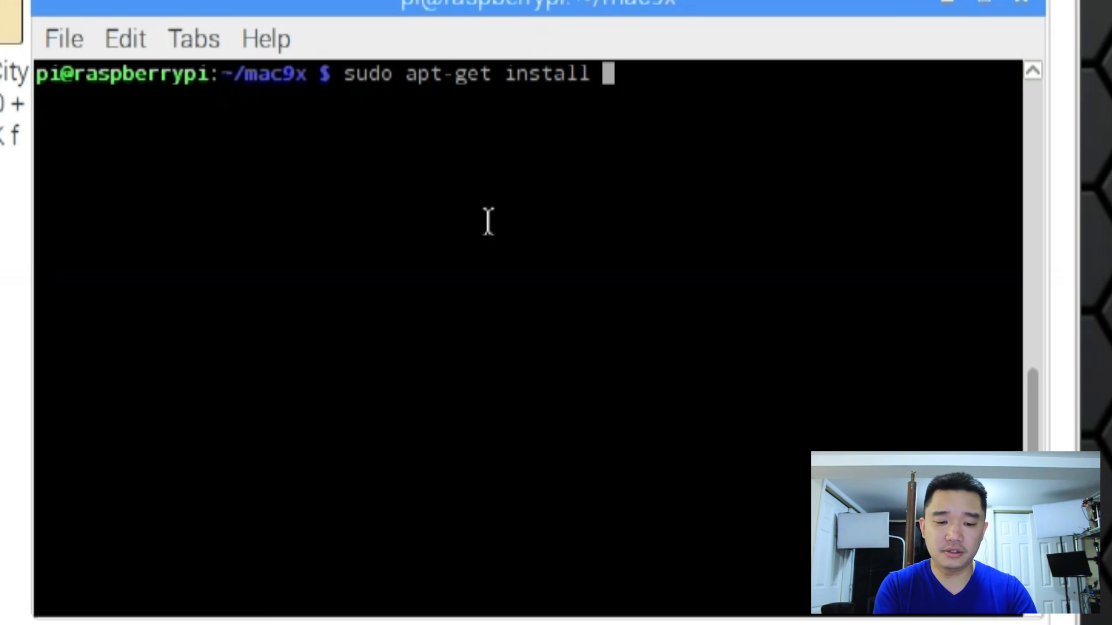
text(libsdl)
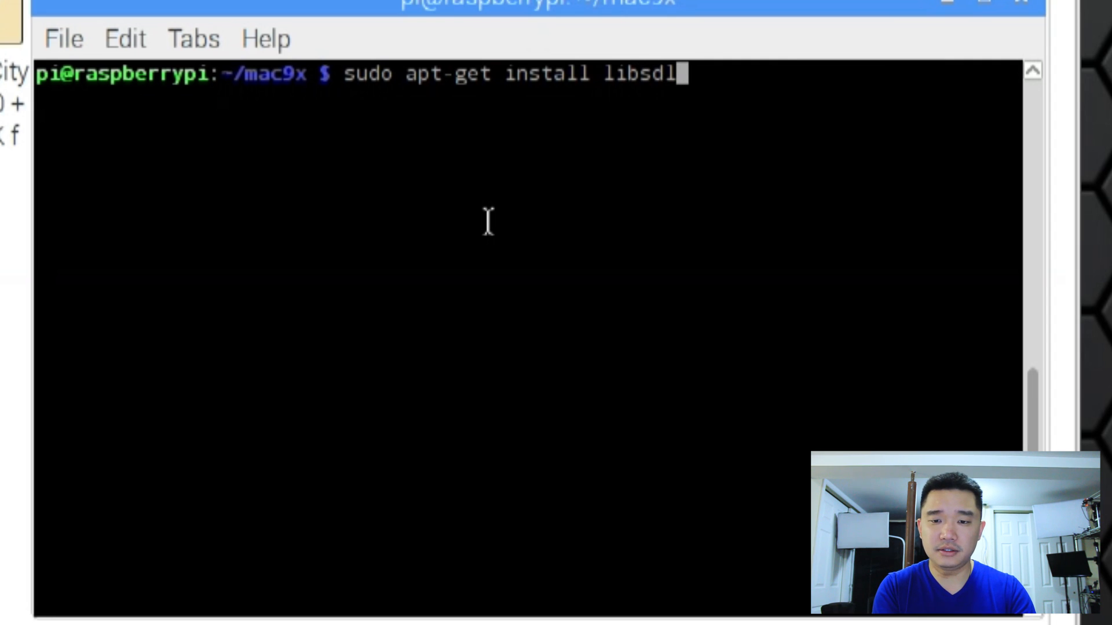
key(Tab)
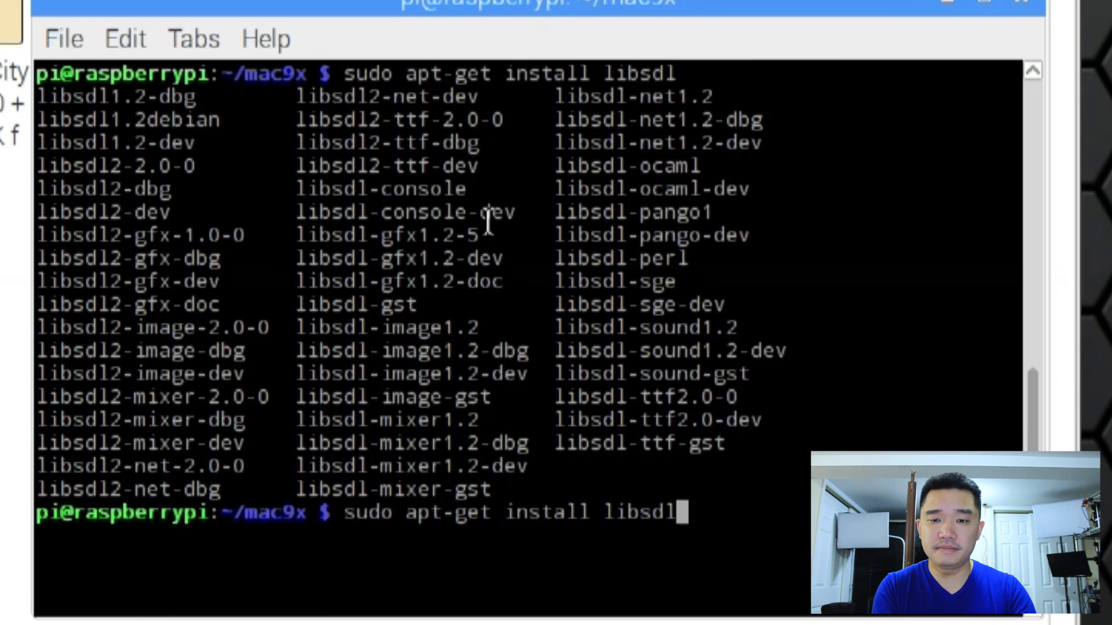
text(1.2debian)
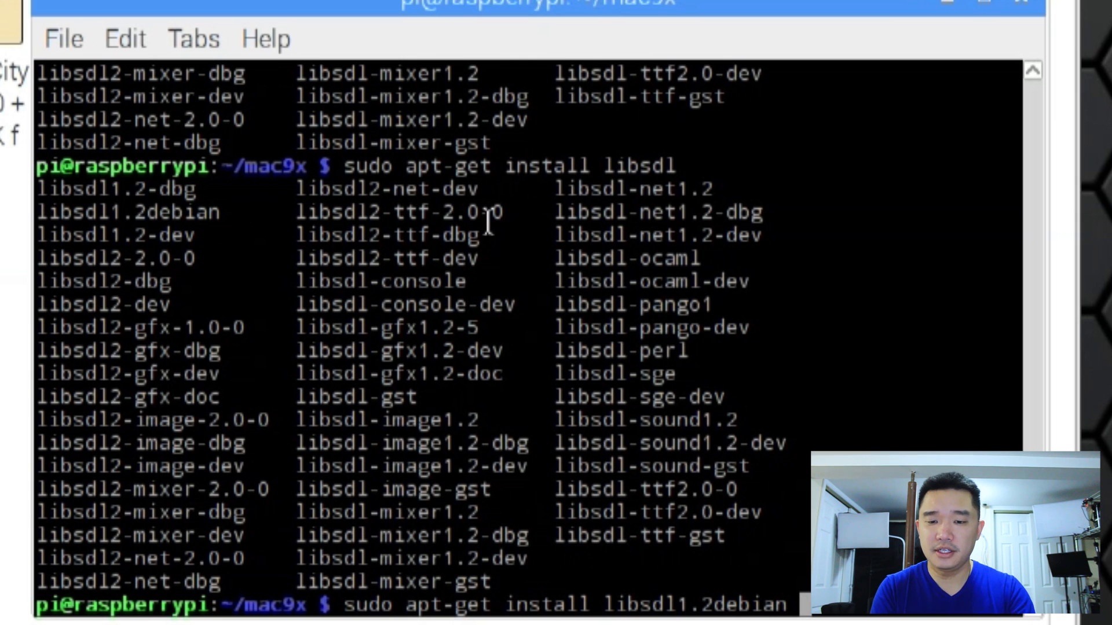
key(Return)
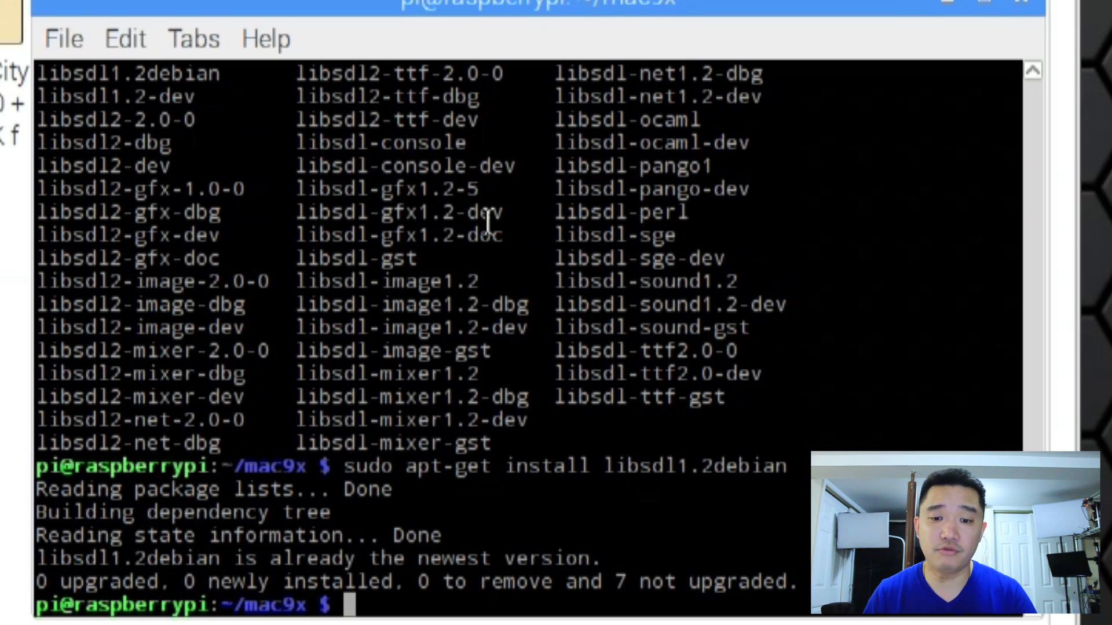
text(c)
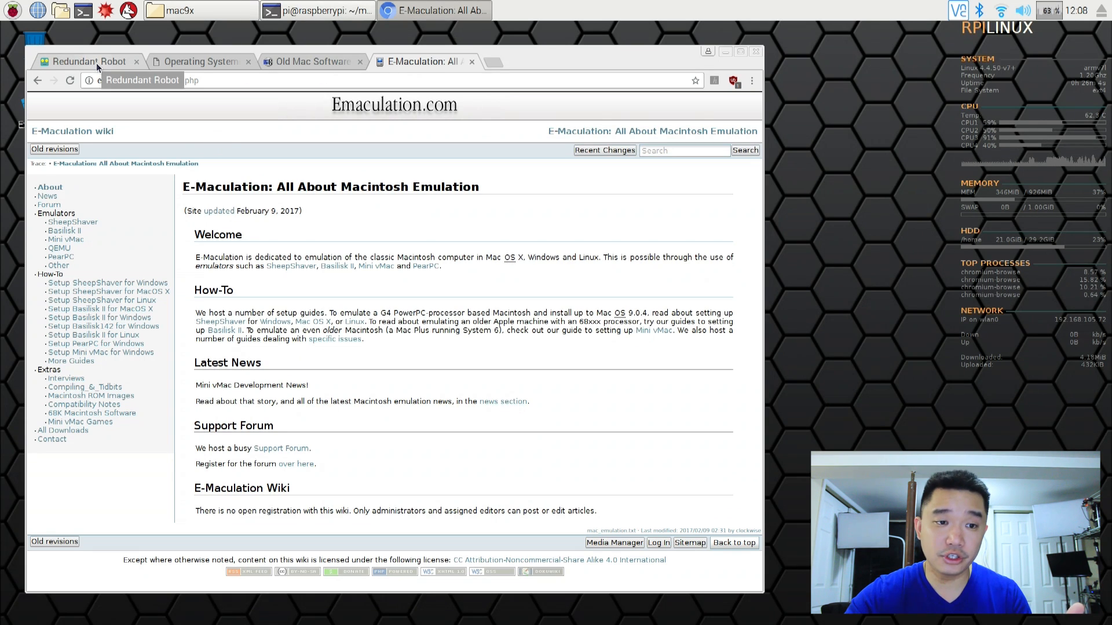
- Show the Redundant Robot SheepShaver guide, then examine Mac OS ROM and the SheepShaver executable in mac9x
click(90, 62)
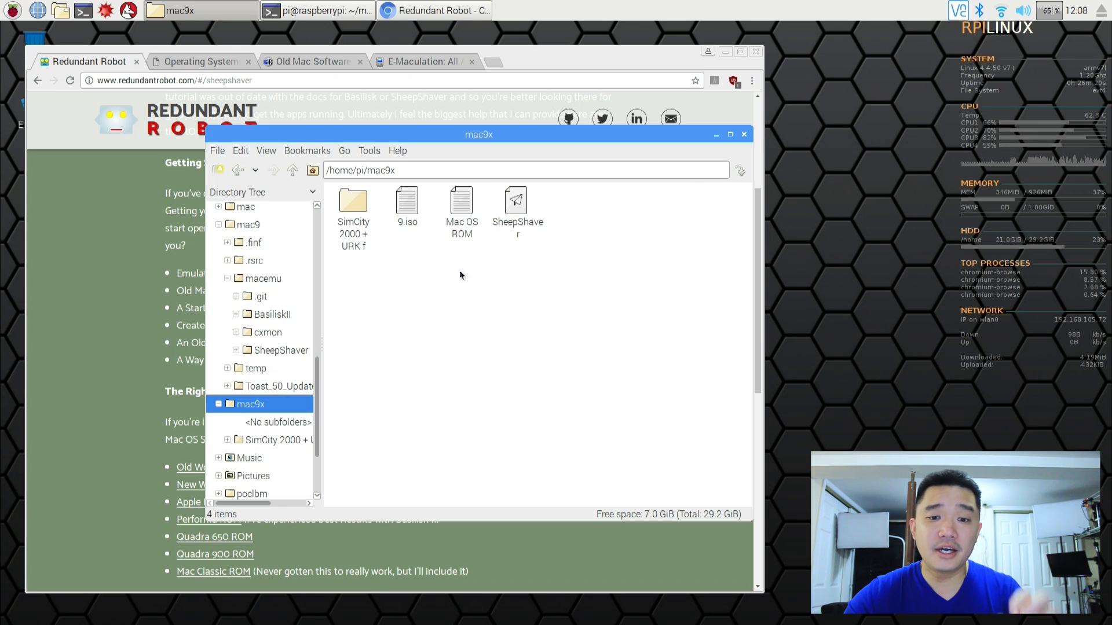
click(463, 201)
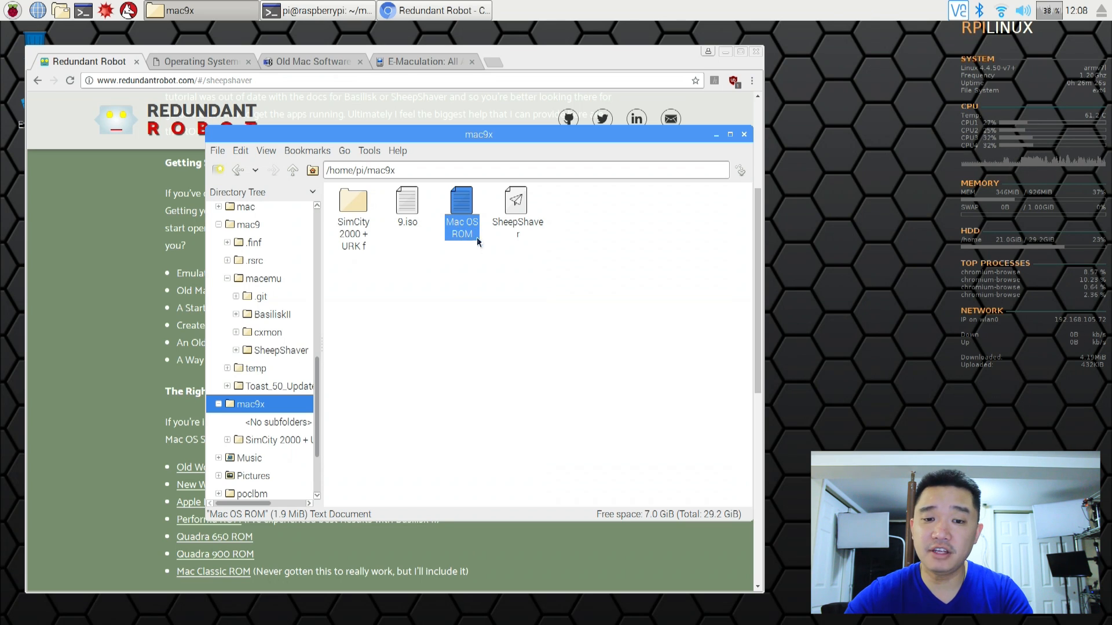
mouse_move(488, 248)
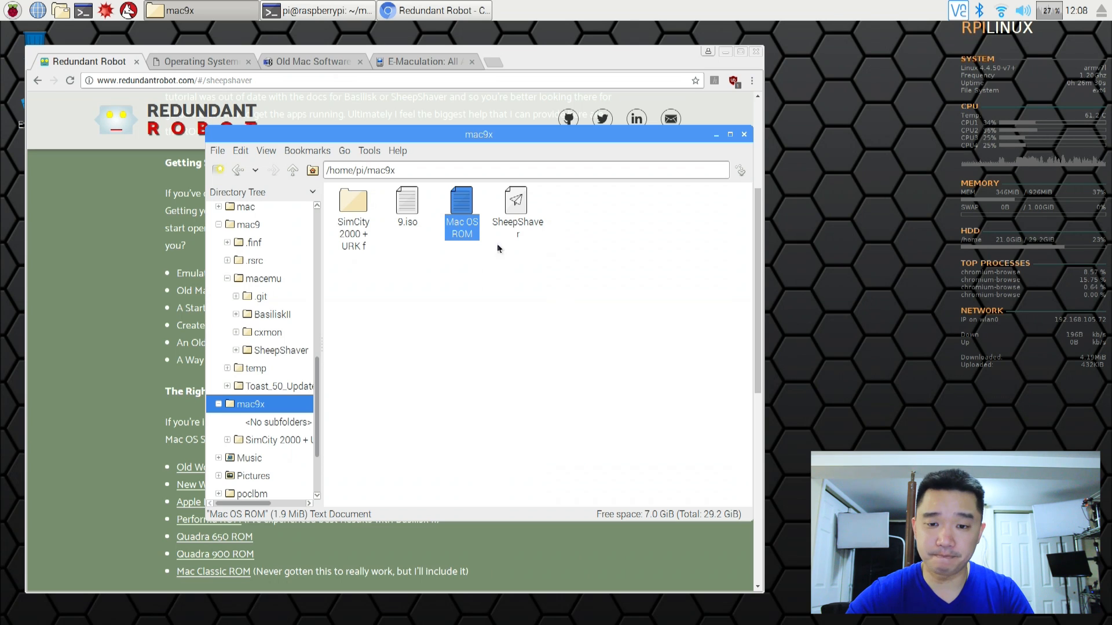
click(517, 207)
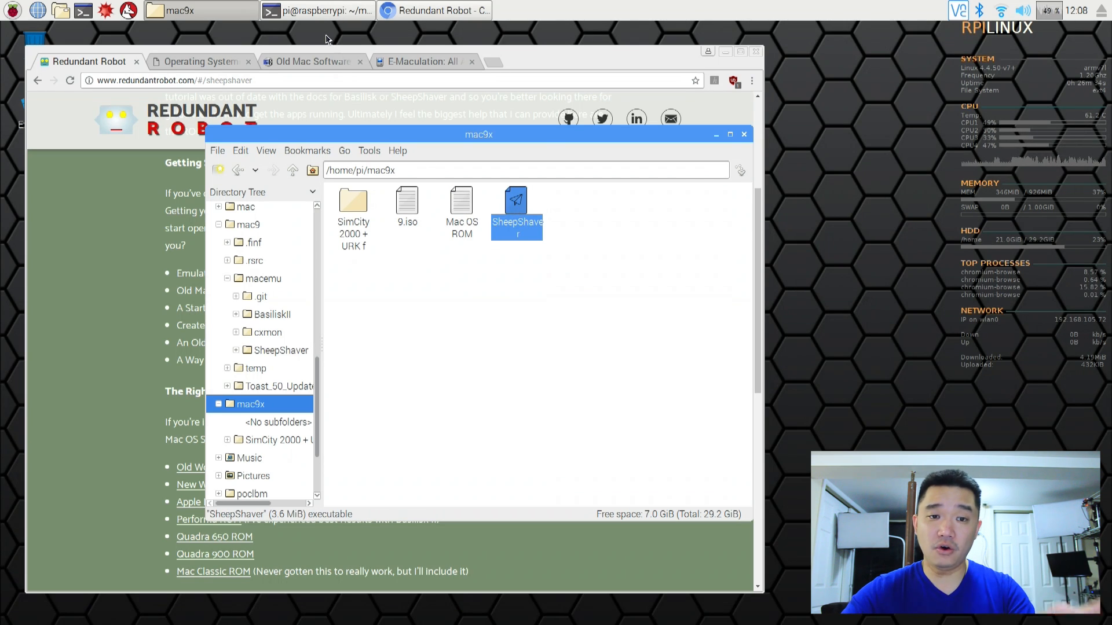
- Create a 200 MB hard disk file named disk in mac9x and add it to SheepShaver's volumes
click(315, 10)
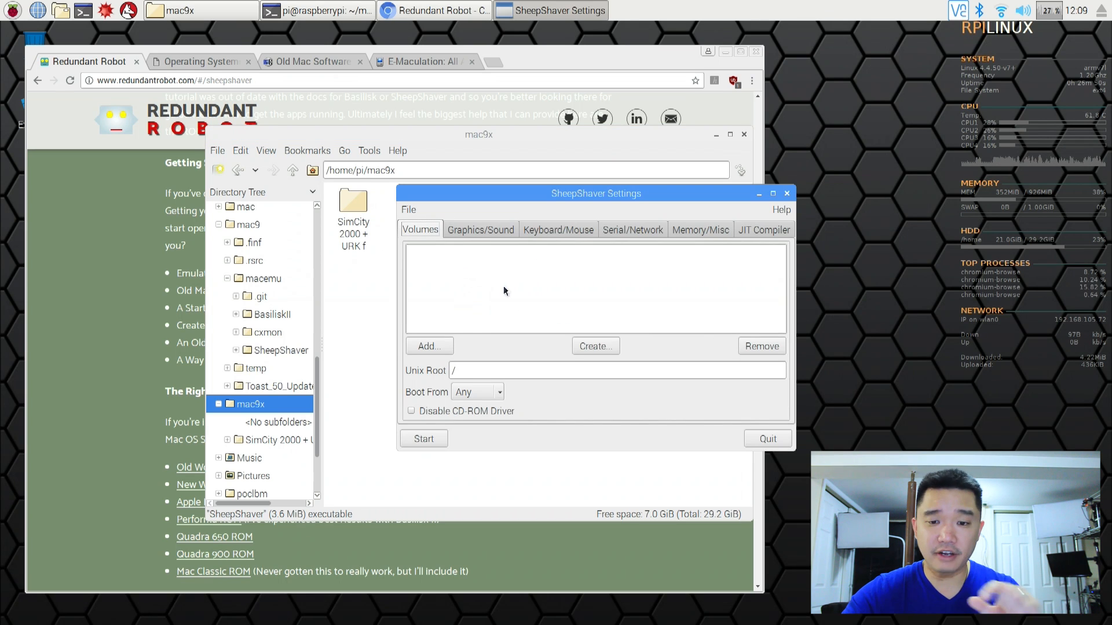
mouse_move(488, 296)
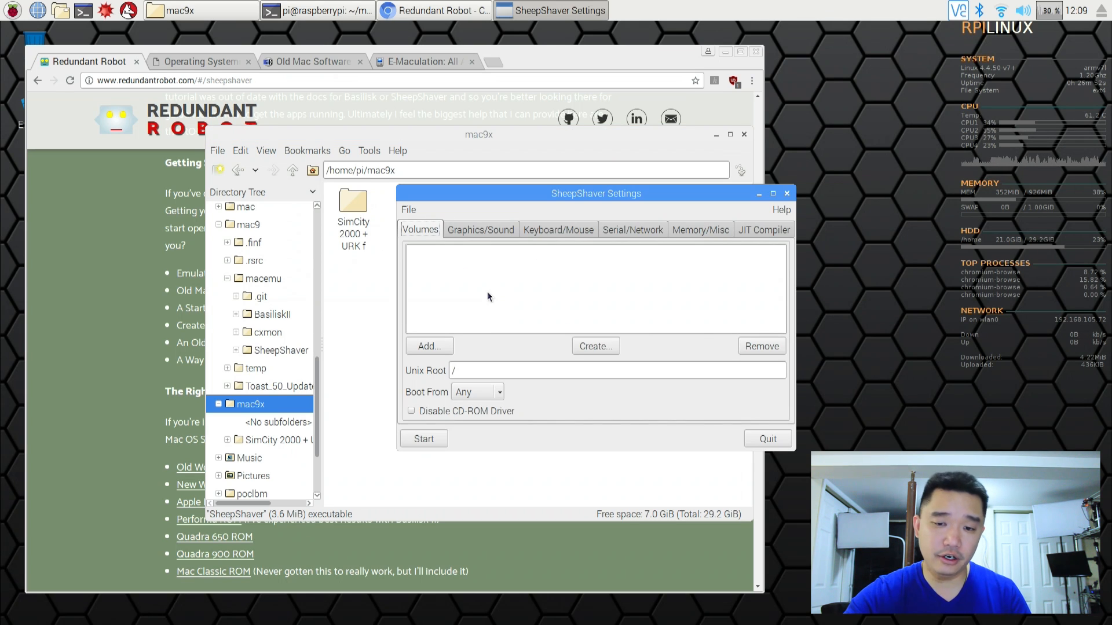
click(594, 346)
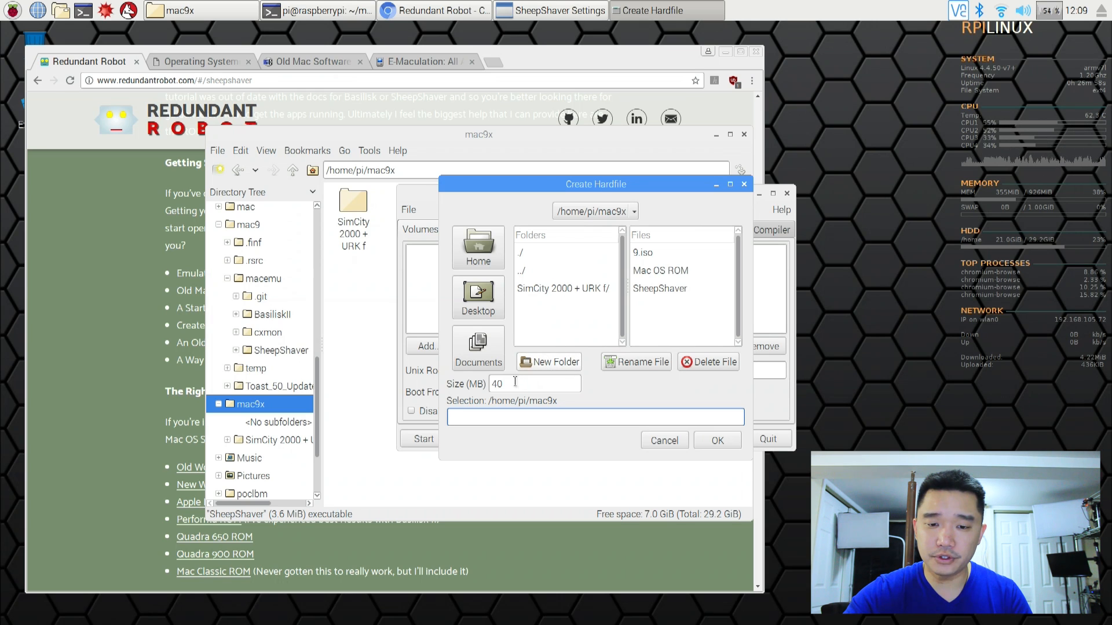
triple_click(498, 384)
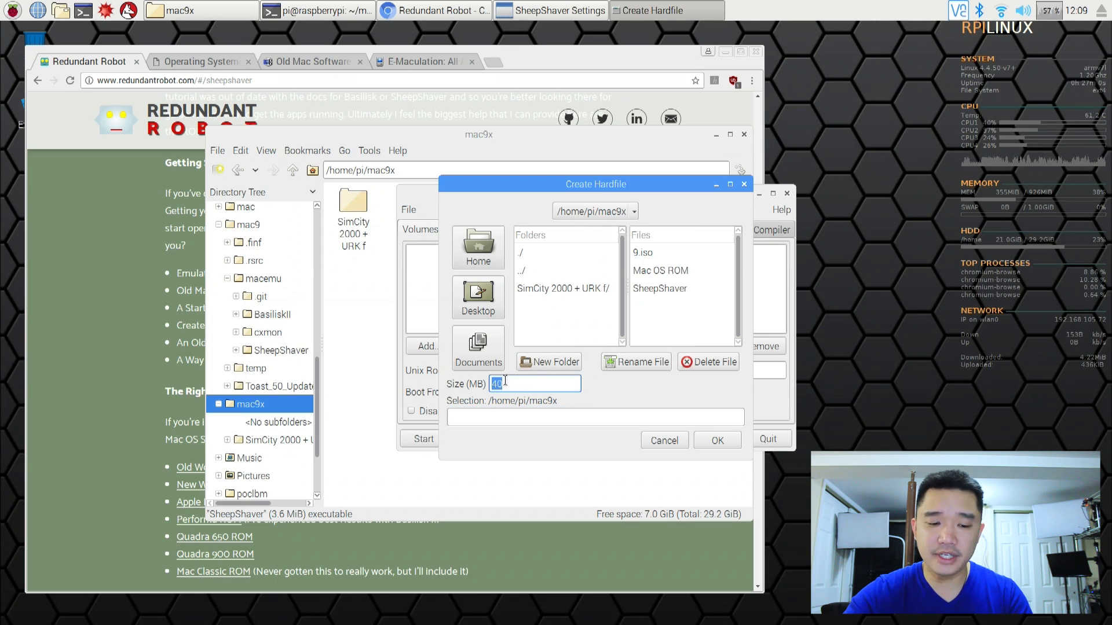
text(200)
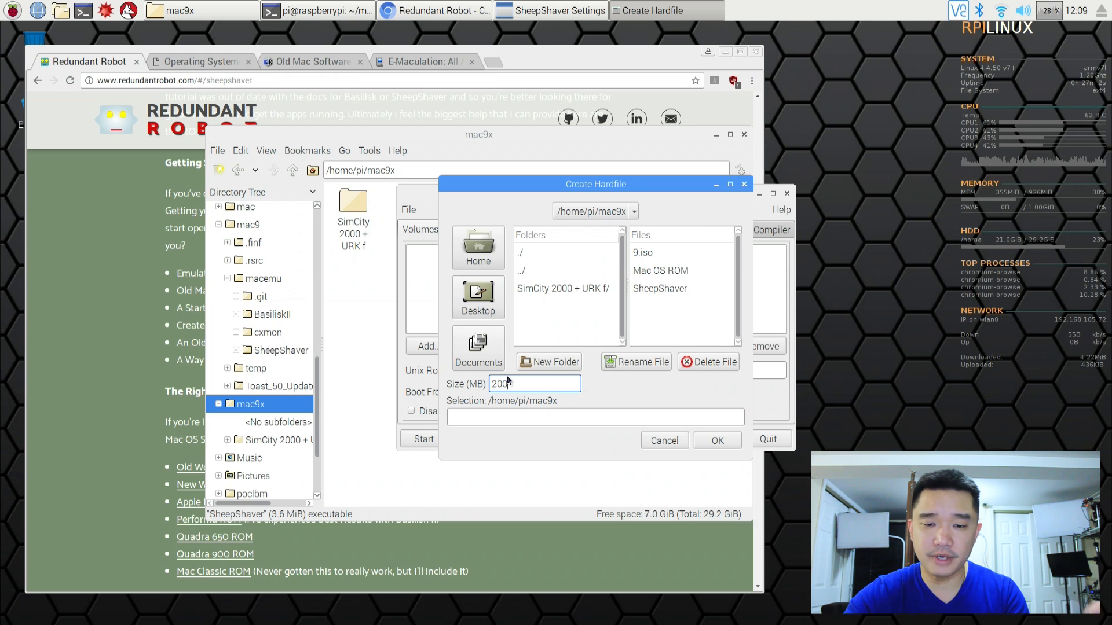
click(594, 417)
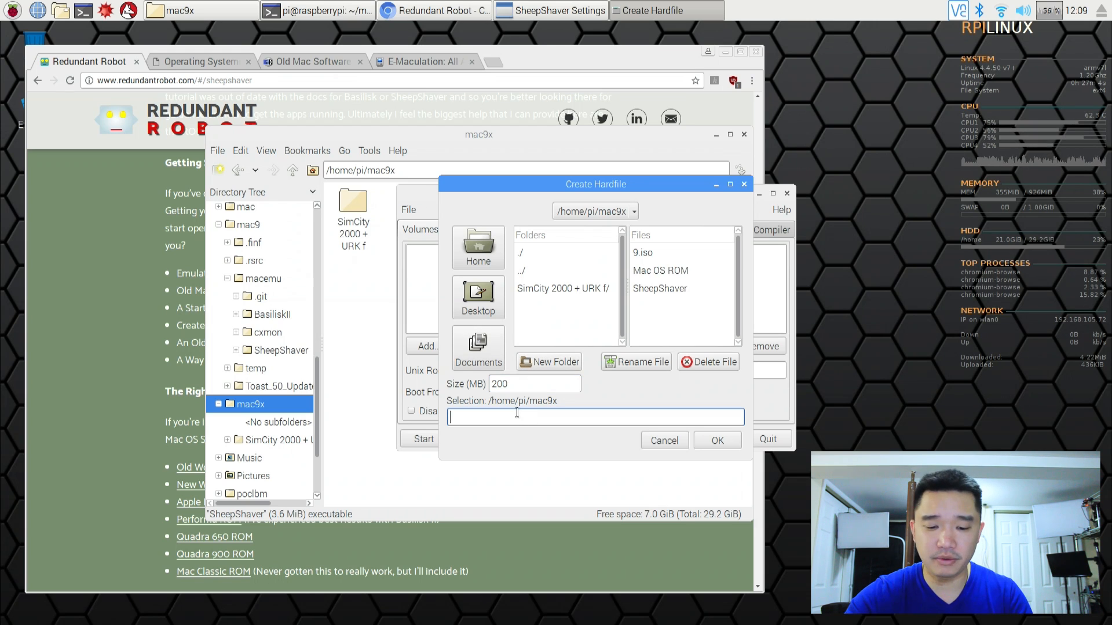
text(disk)
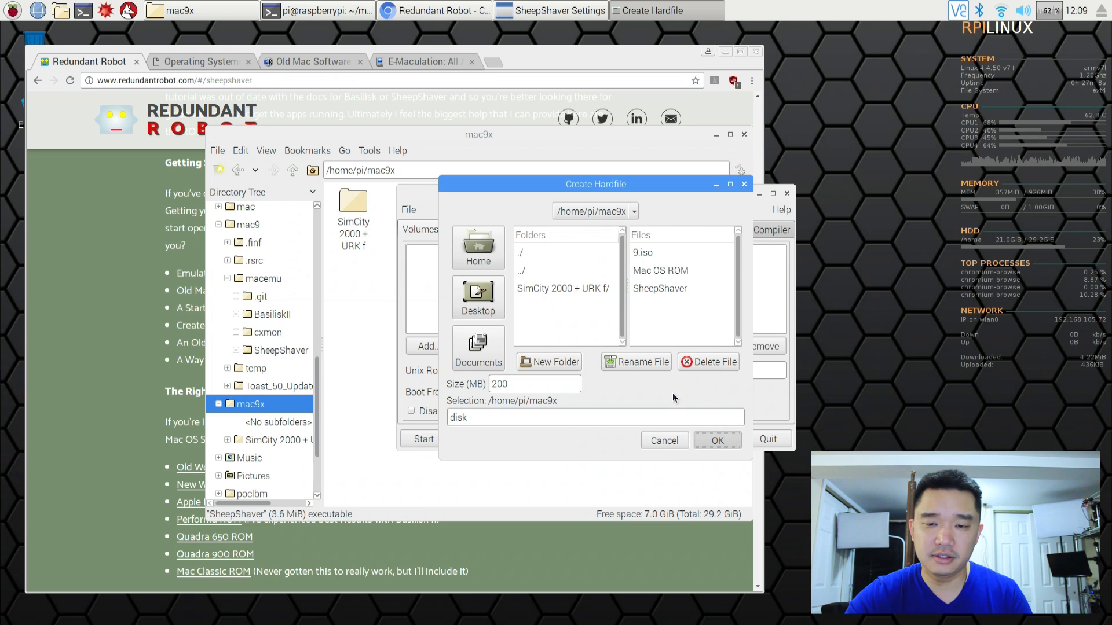
click(717, 441)
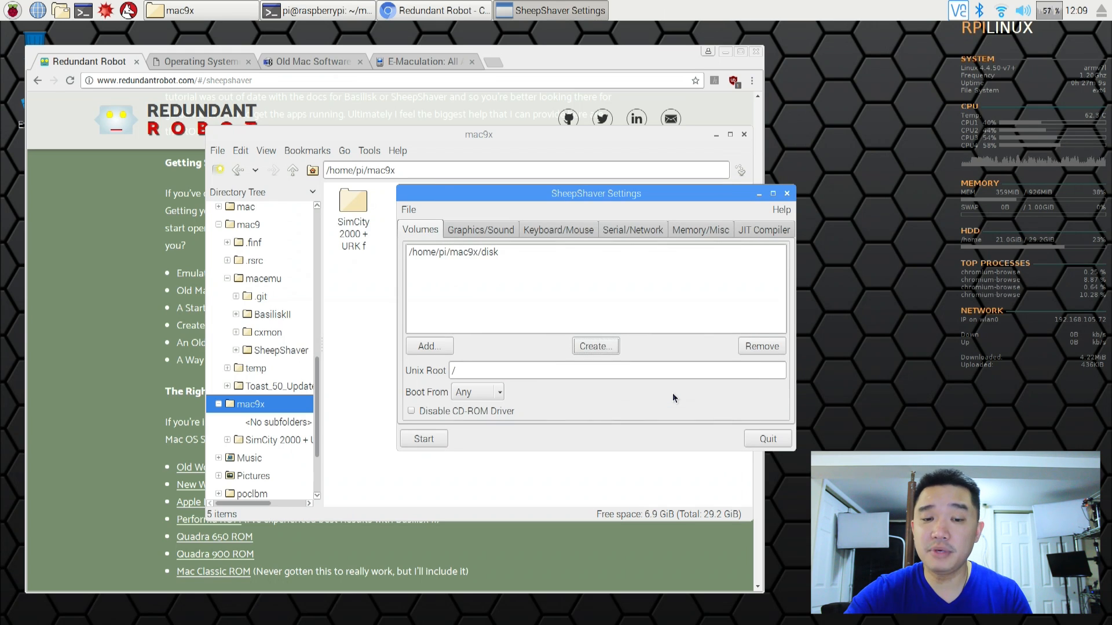
mouse_move(489, 339)
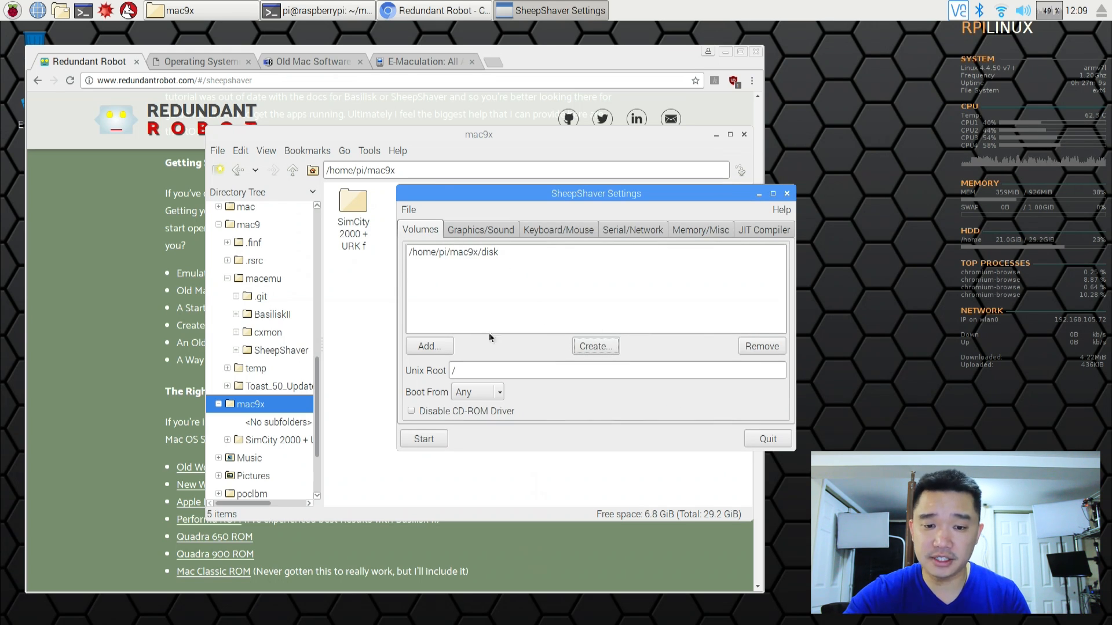
click(453, 251)
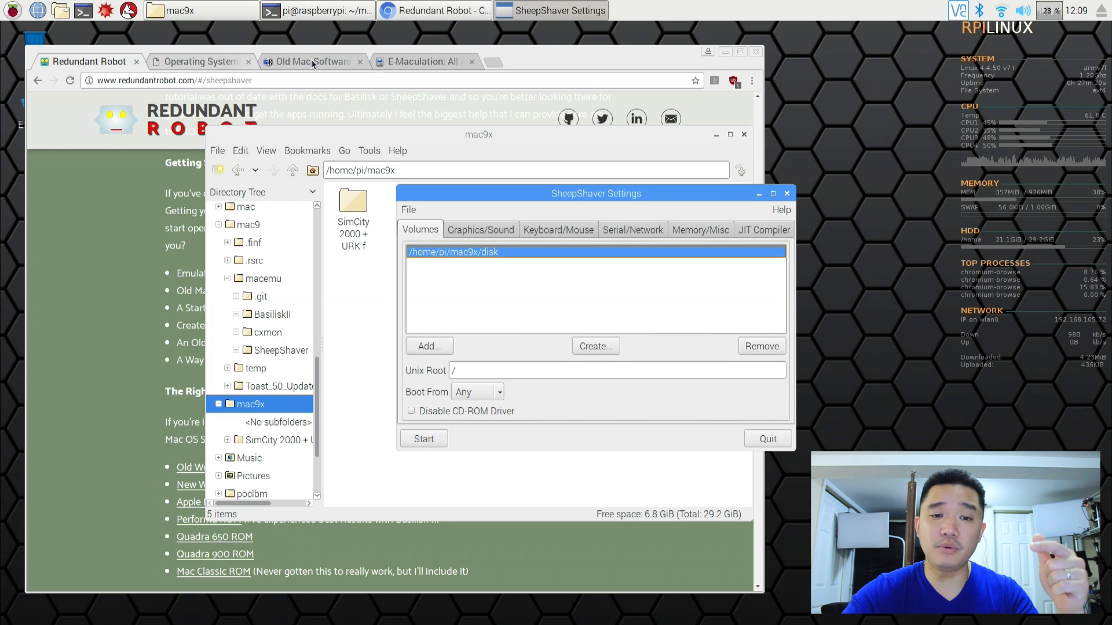
- Browse from the WinWorld operating systems library to the Mac OS 9 page and its Downloads table
click(311, 62)
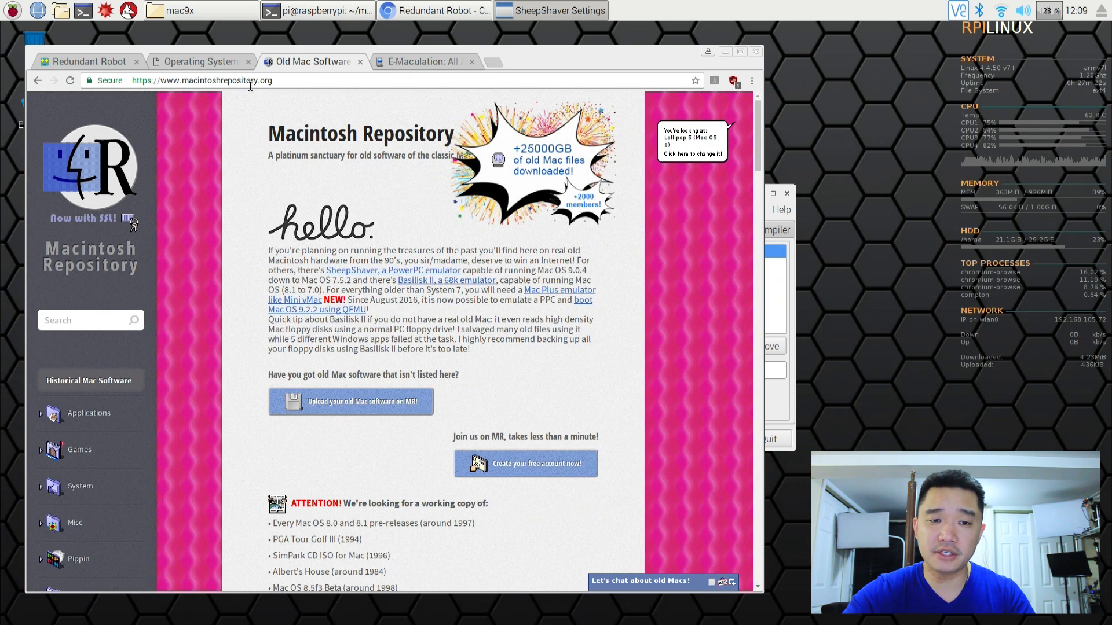
click(200, 62)
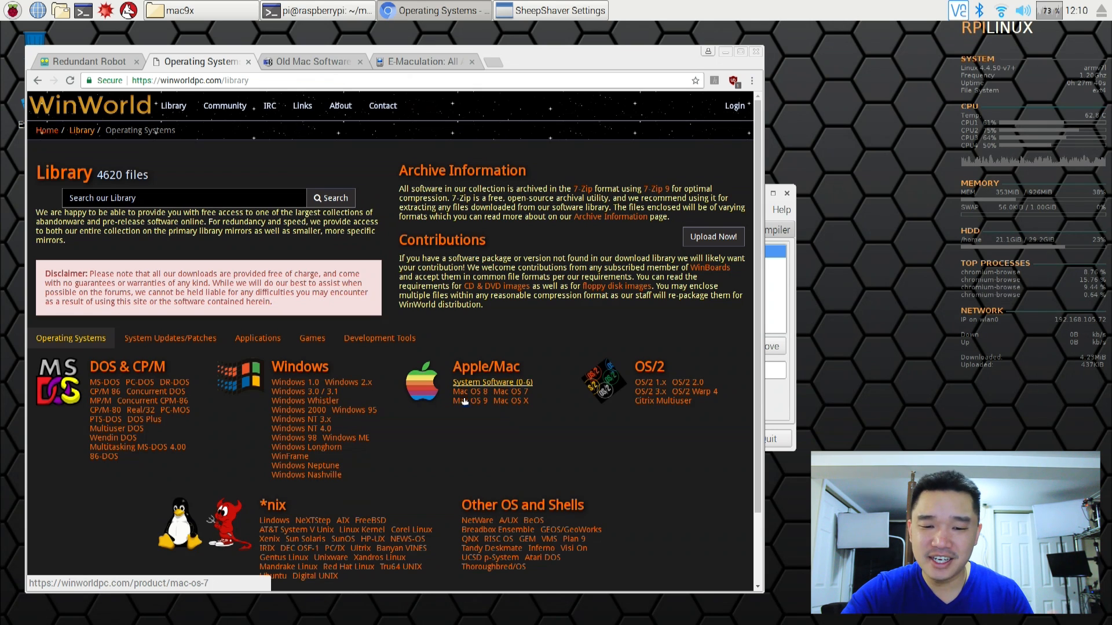
click(469, 401)
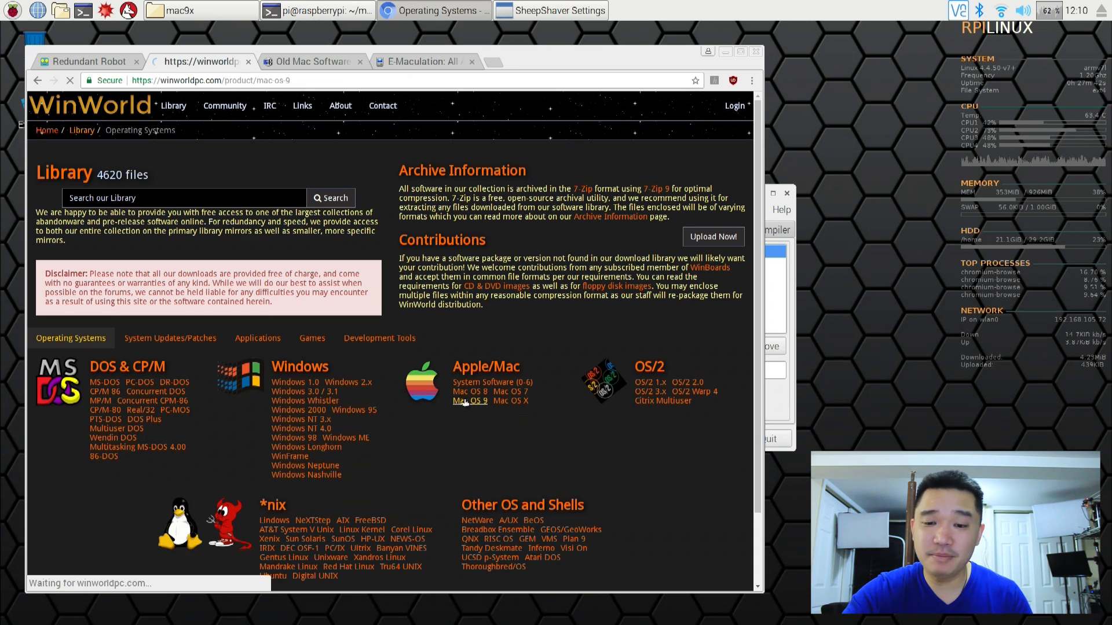
click(469, 400)
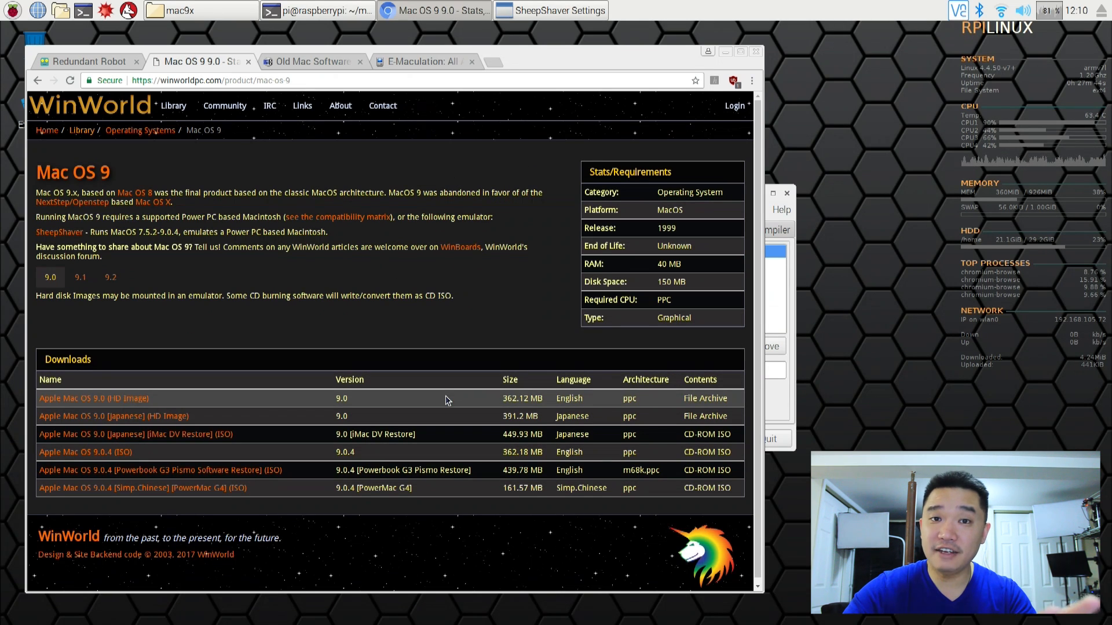
mouse_move(368, 494)
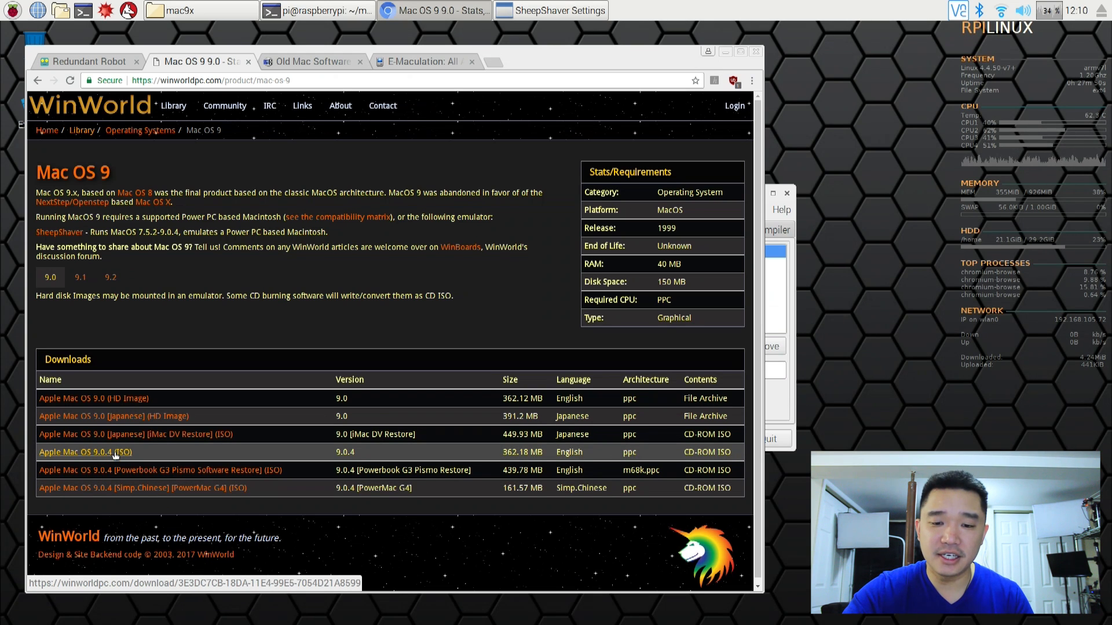
mouse_move(243, 421)
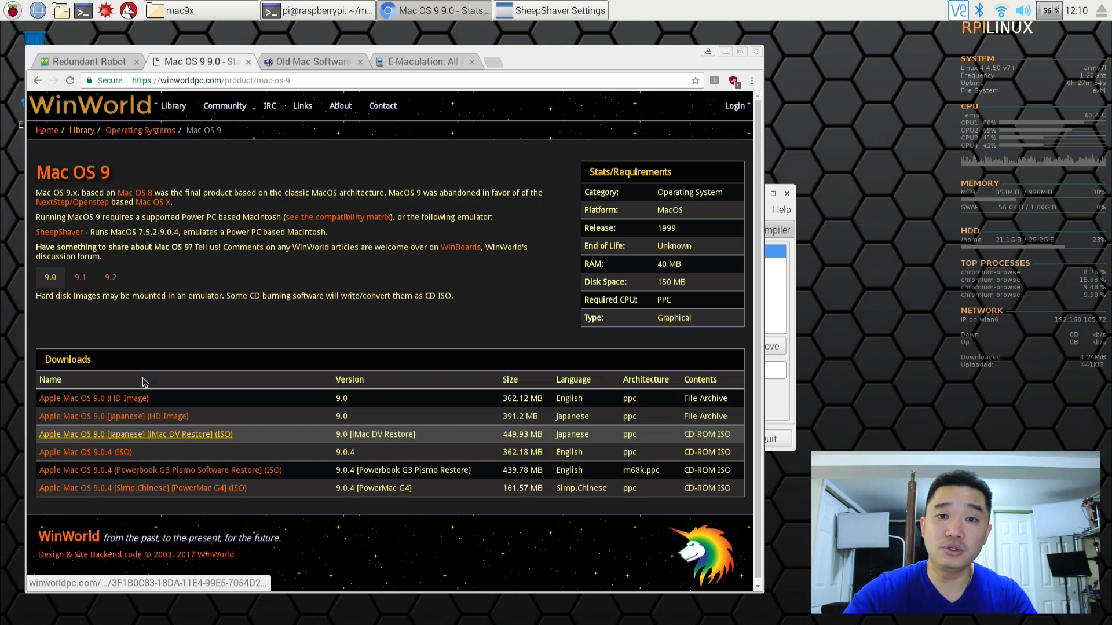
mouse_move(110, 277)
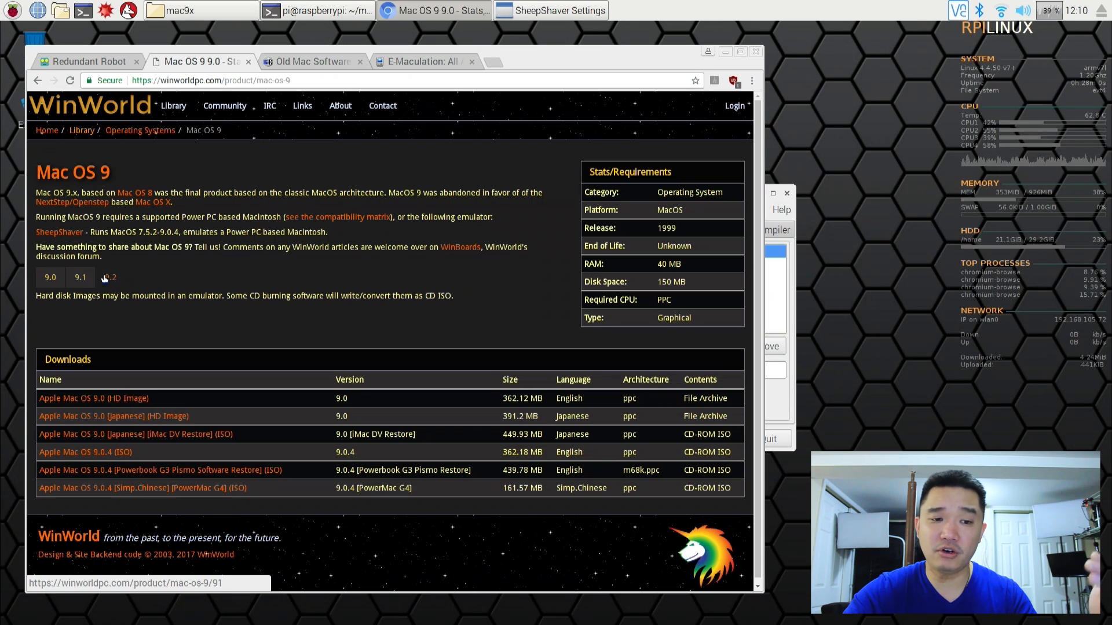
click(108, 277)
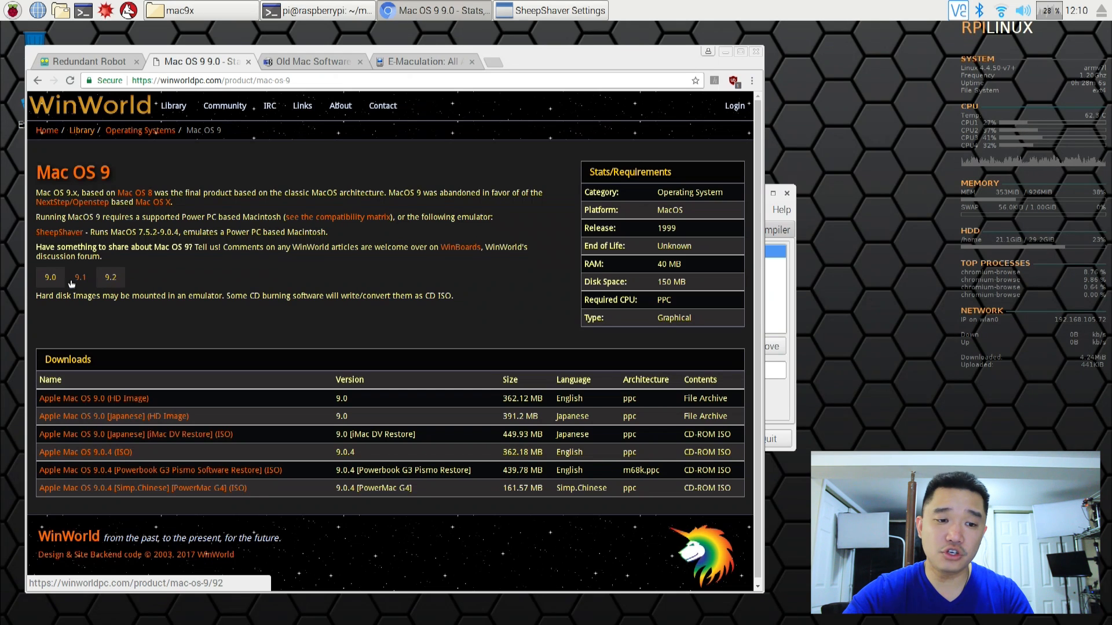
click(80, 277)
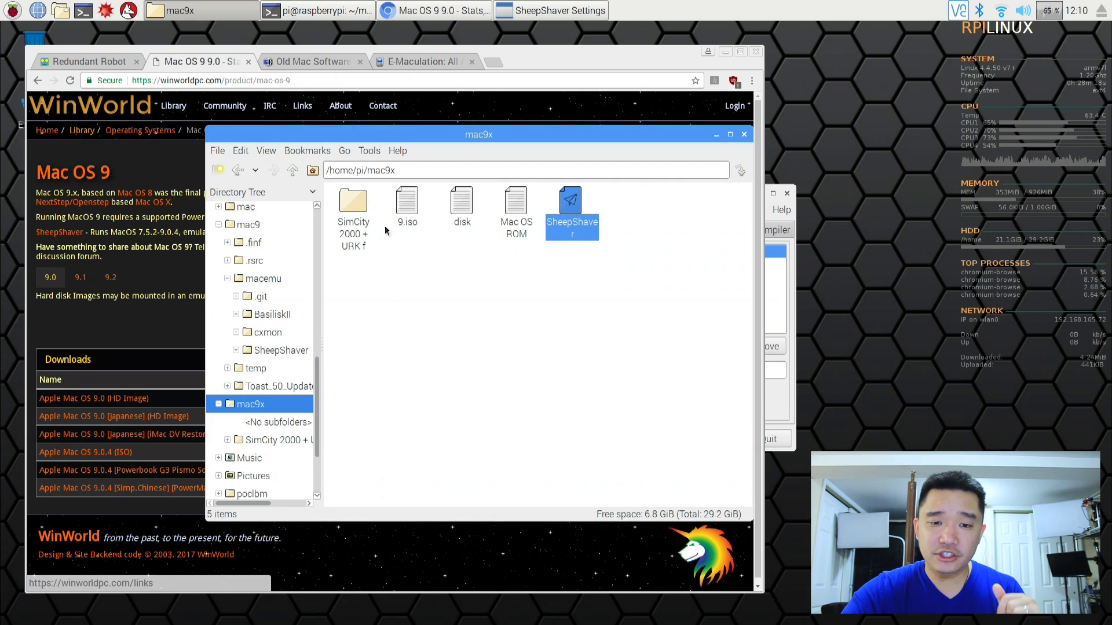
- Add the 9.iso CD image as a second volume in SheepShaver Settings
click(406, 202)
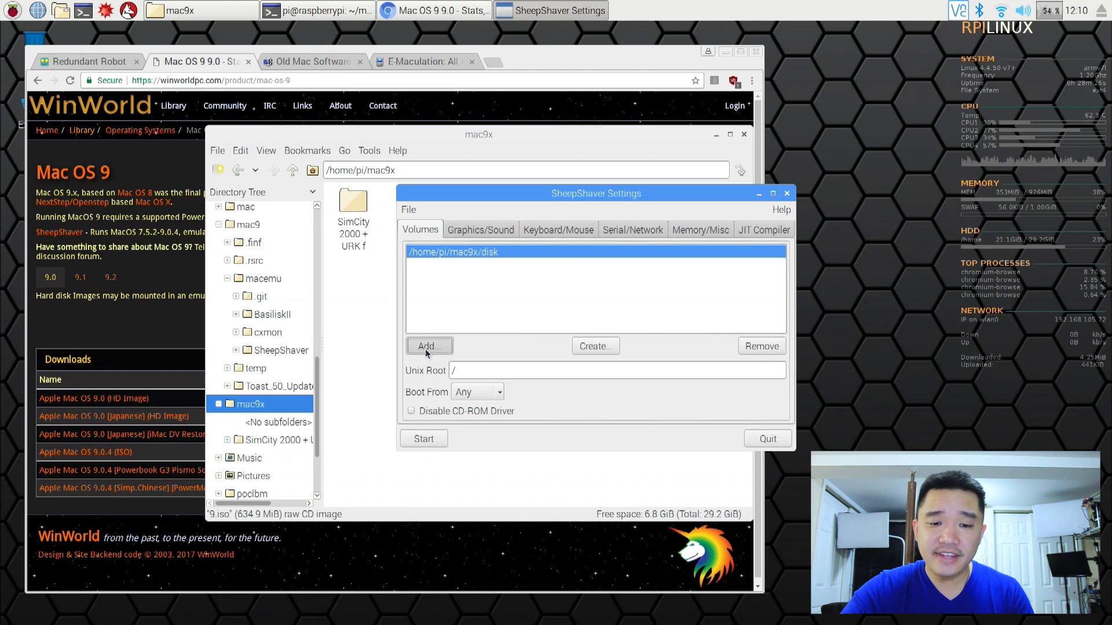
click(428, 347)
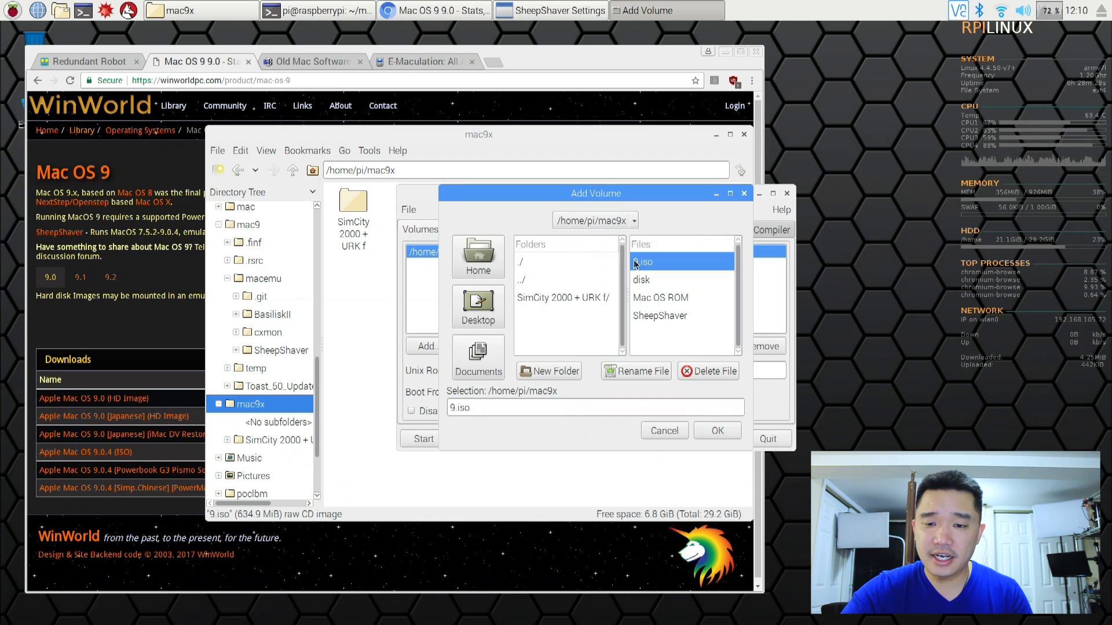
click(716, 431)
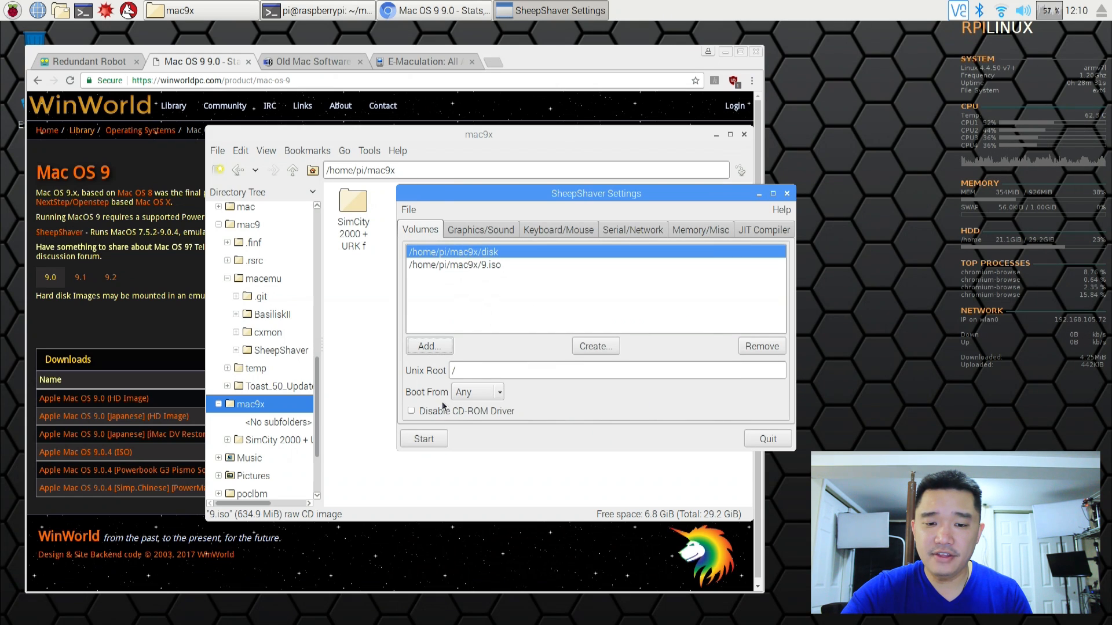
- Check the Graphics/Sound and Keyboard/Mouse settings, then set RAM to 256 MB on Memory/Misc
click(479, 229)
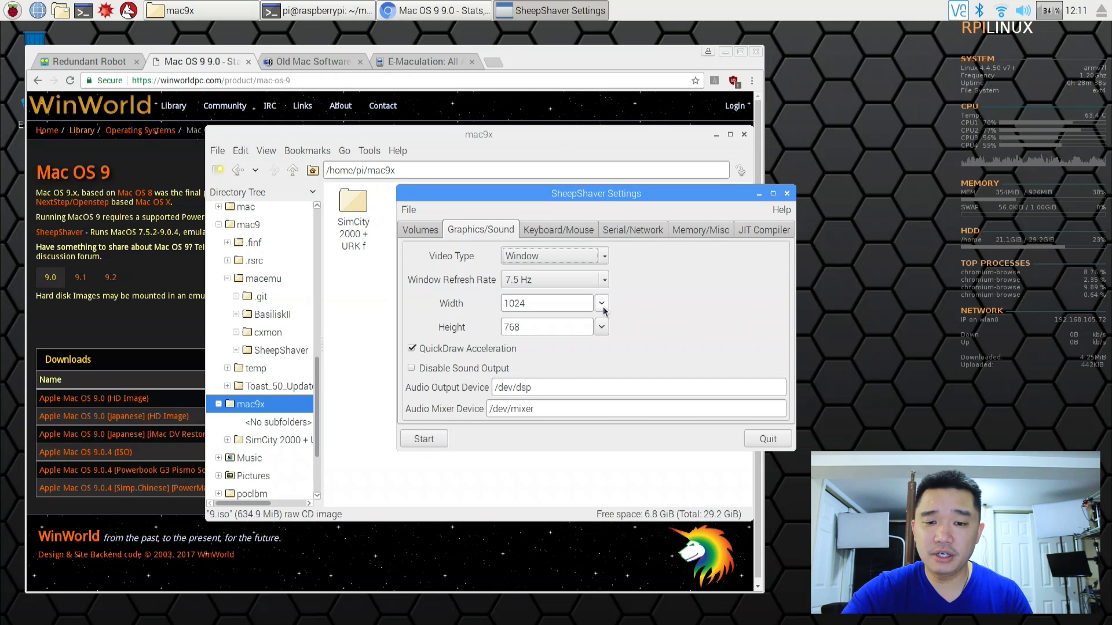
click(546, 303)
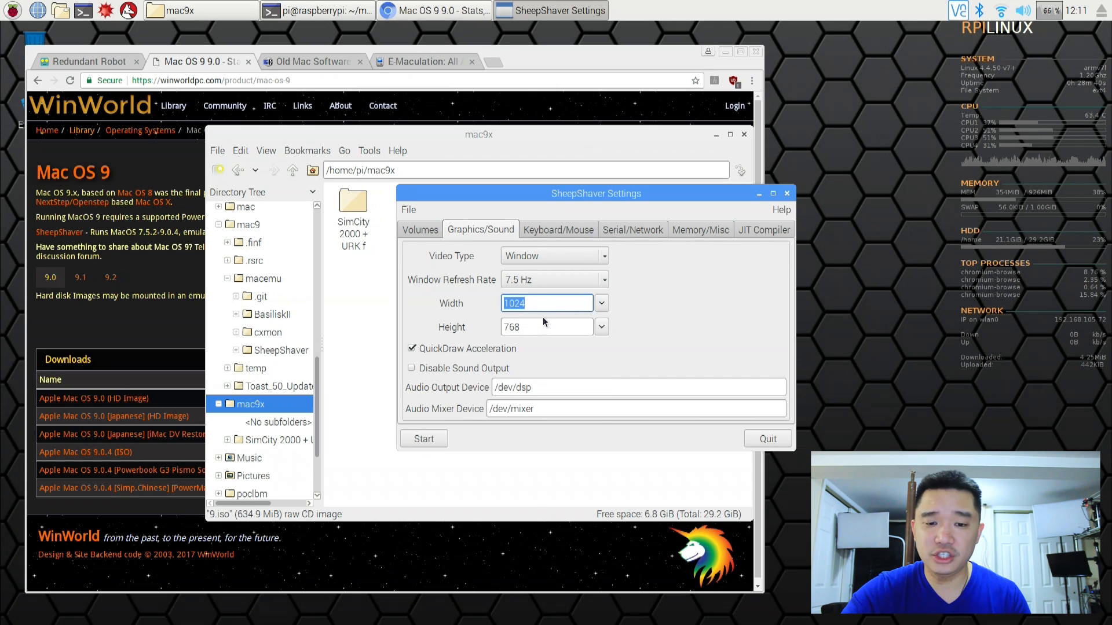
click(557, 229)
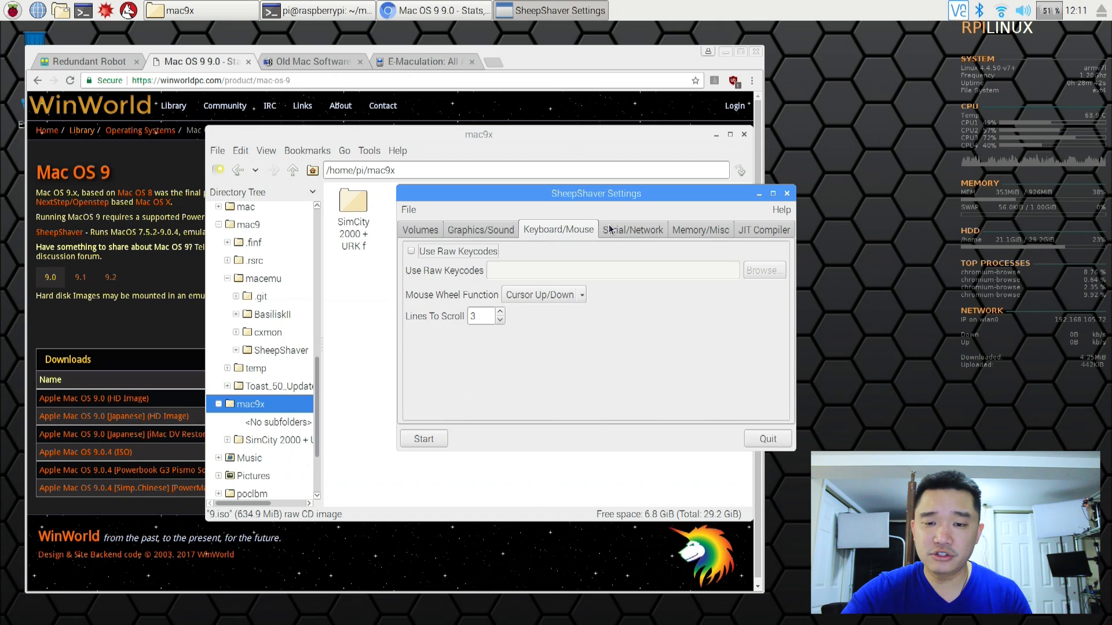
click(700, 230)
text(256)
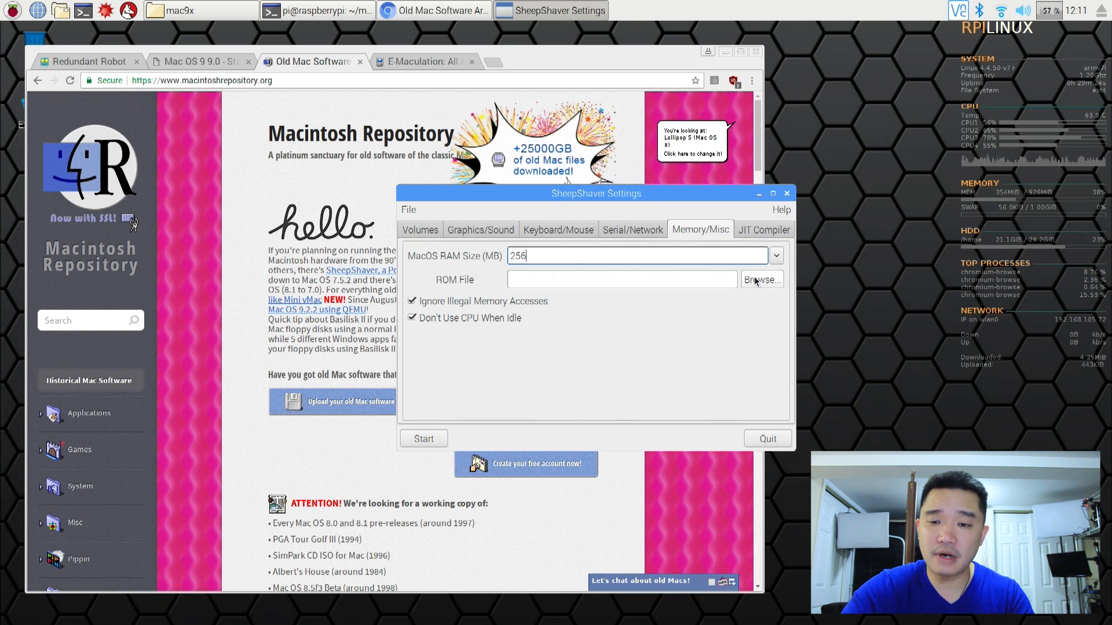
- Set the ROM file to Mac OS ROM from mac9x and start the emulated Mac
click(762, 279)
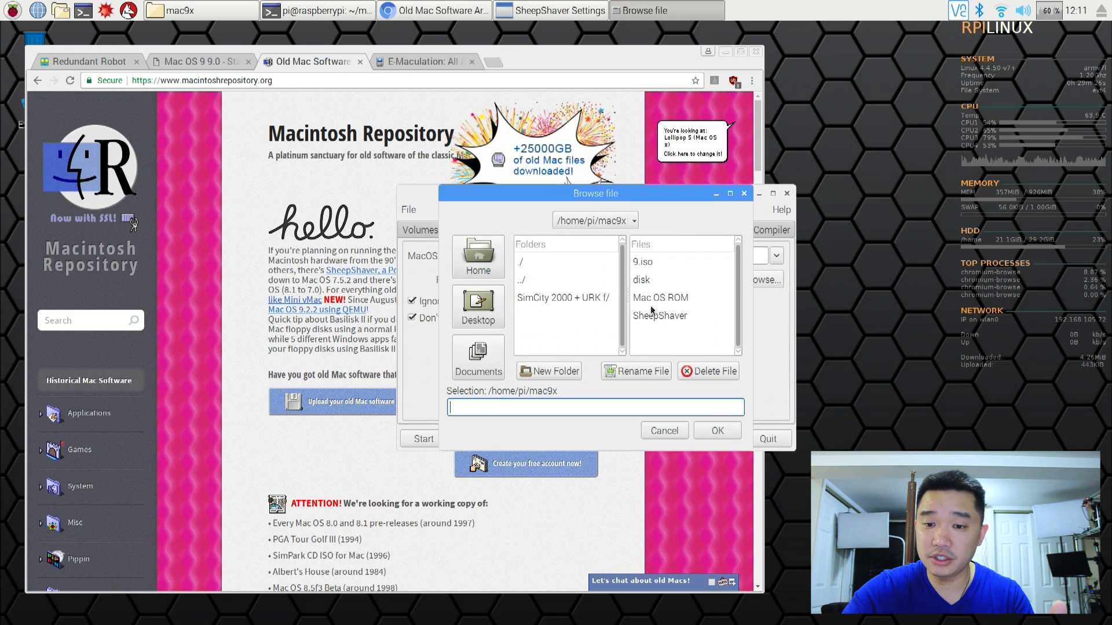
click(717, 431)
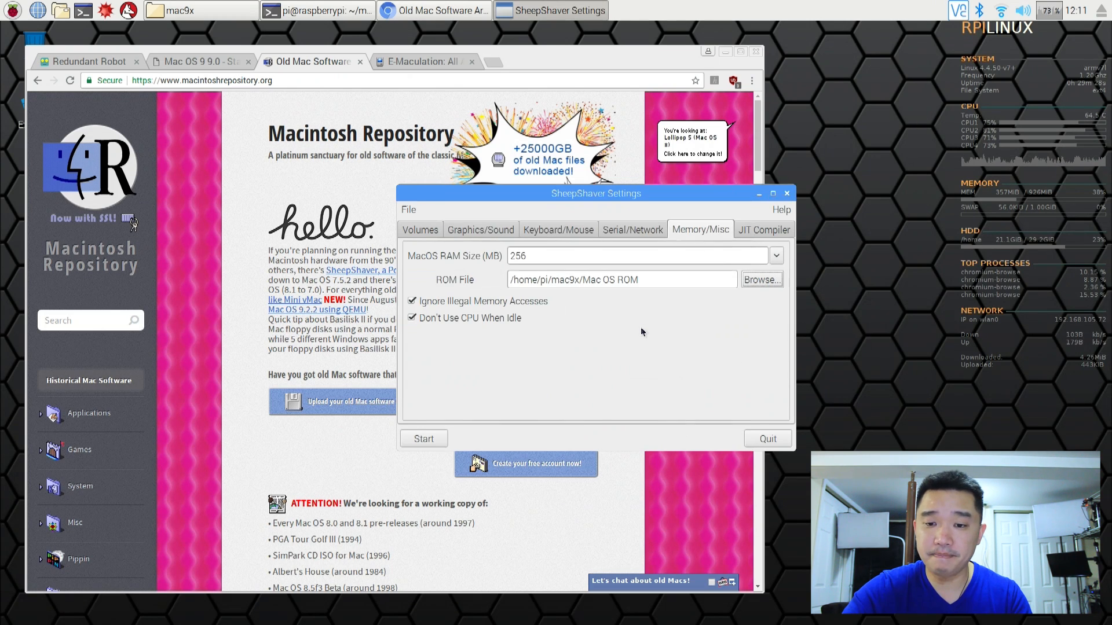
click(422, 438)
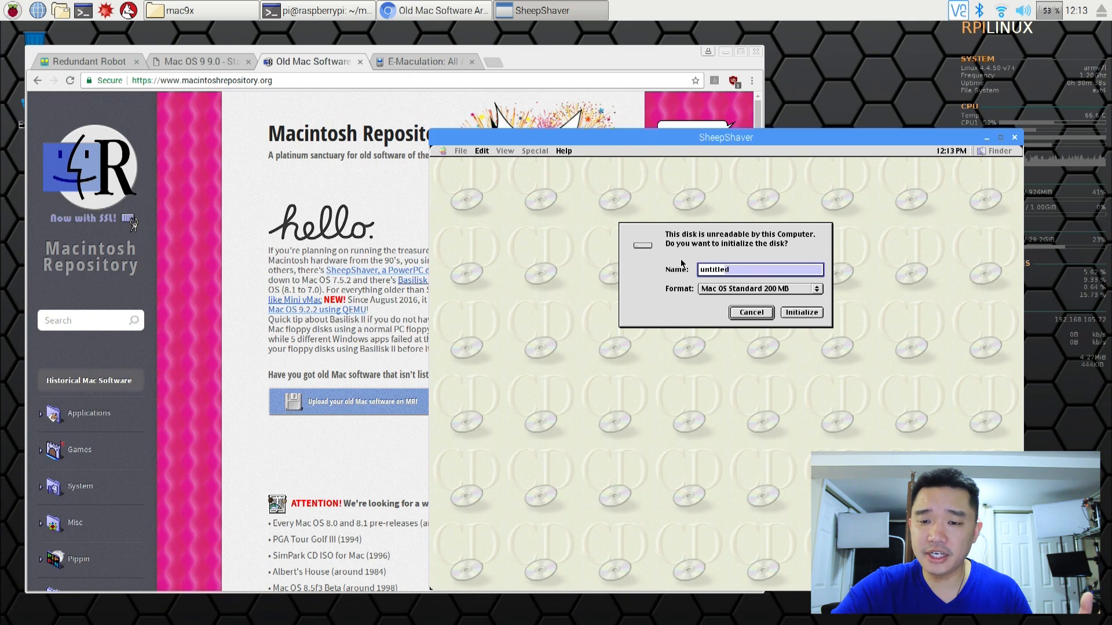
- Initialize the unreadable blank disk as a volume named mac, confirming the erase warning
text(ma)
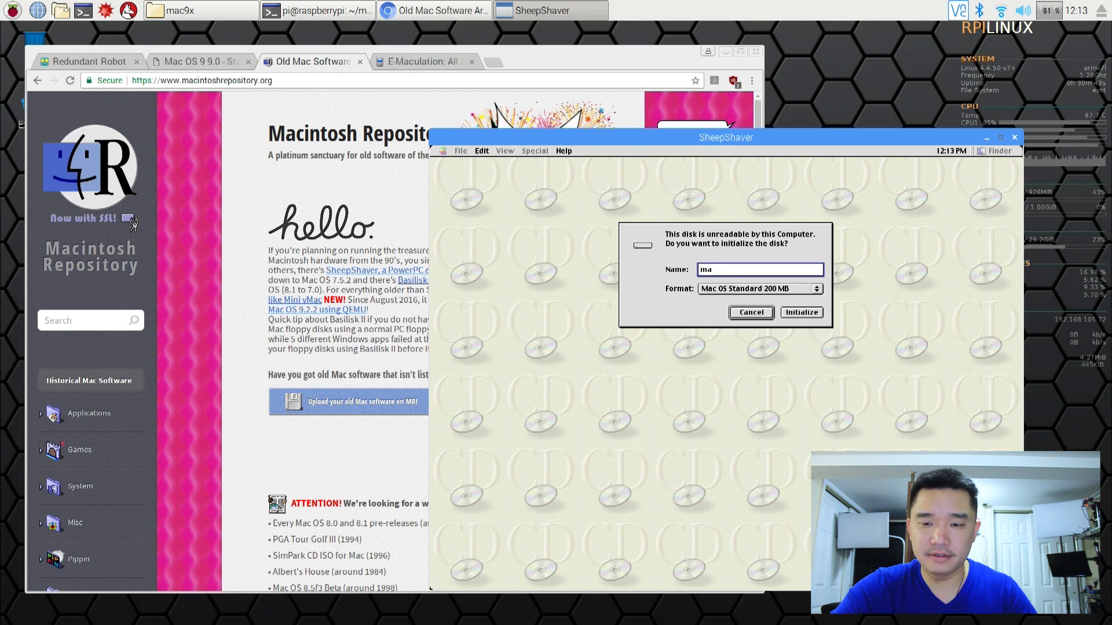
click(801, 312)
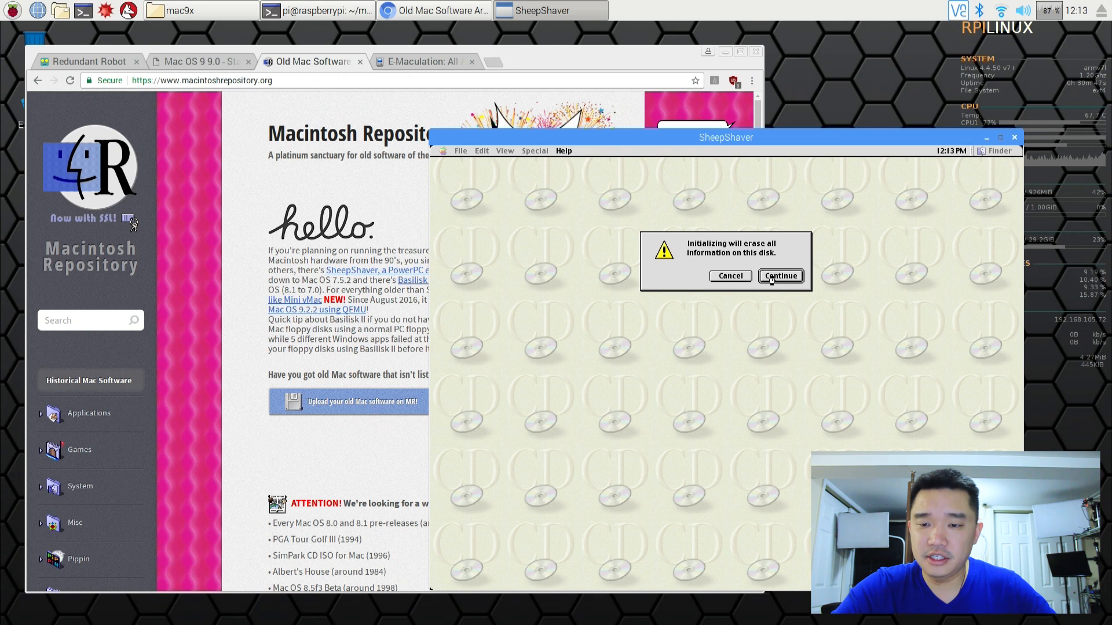
click(779, 276)
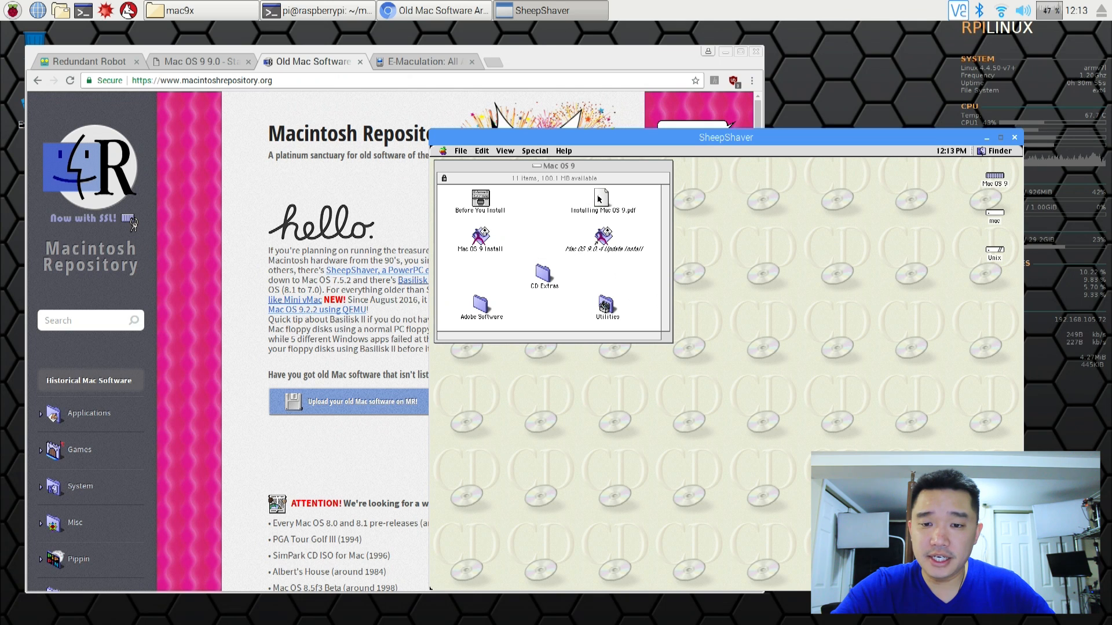
- Launch Mac OS 9 Install, continue past the welcome and notes, and agree to the software licence
click(479, 237)
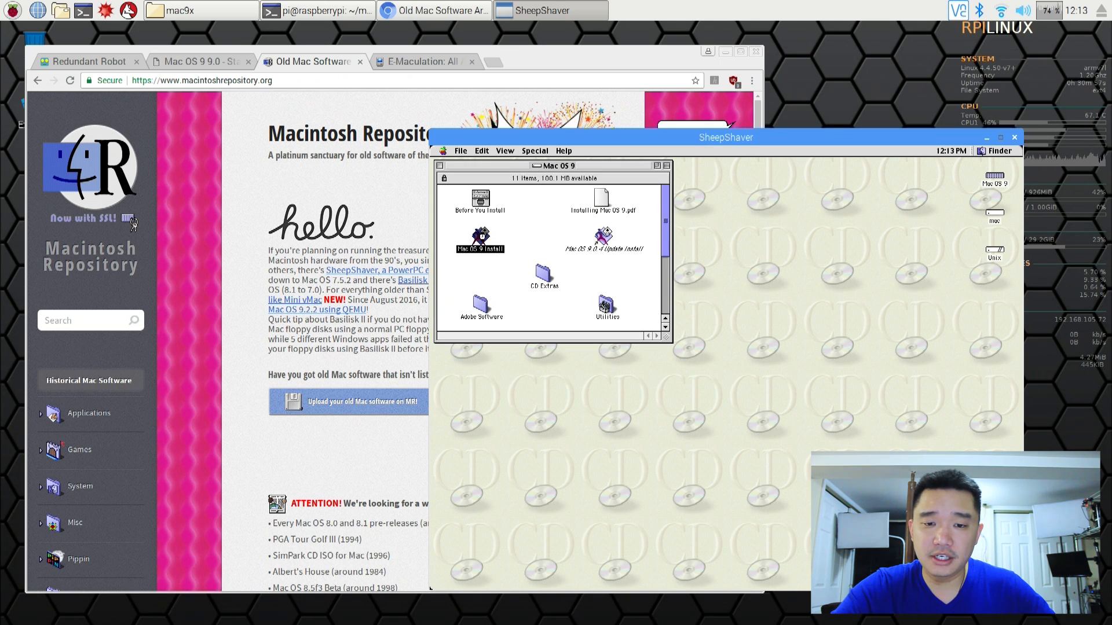
double_click(478, 237)
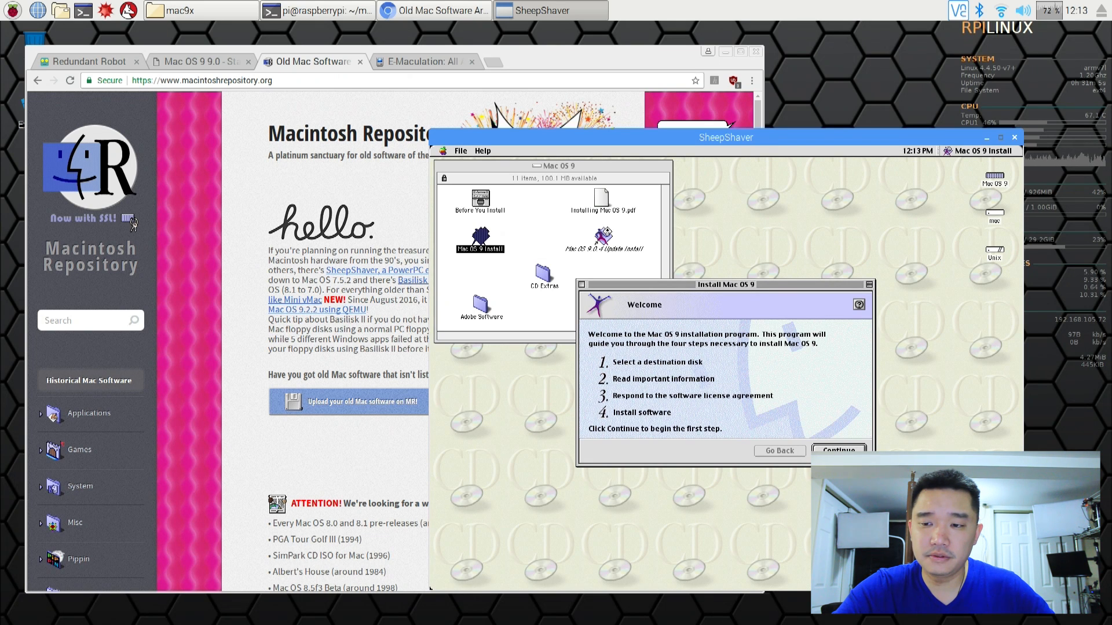
click(839, 450)
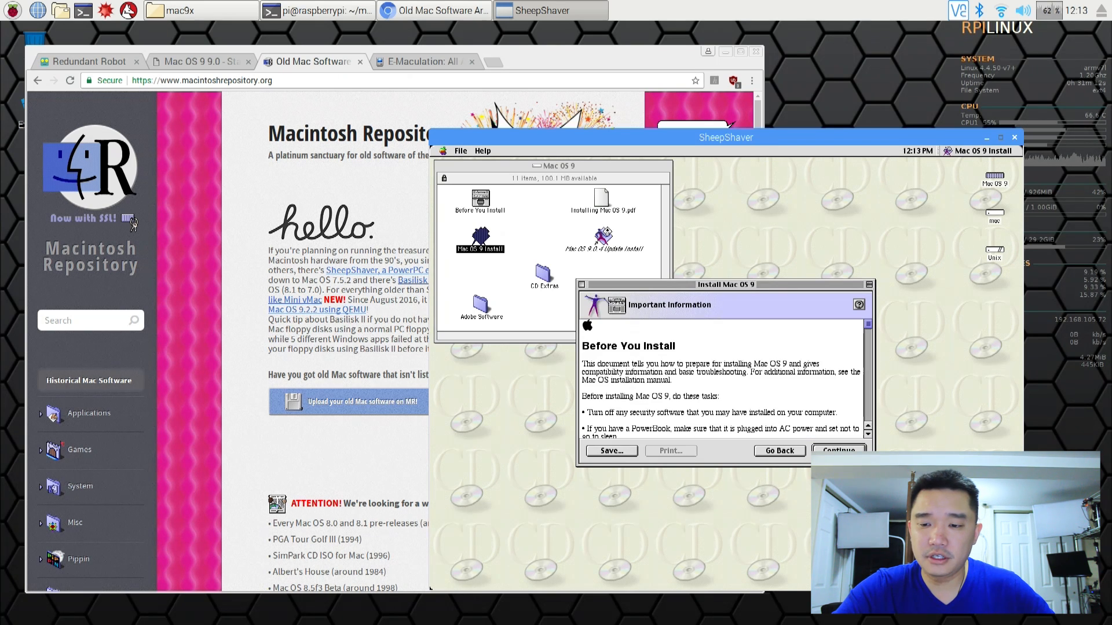
click(838, 451)
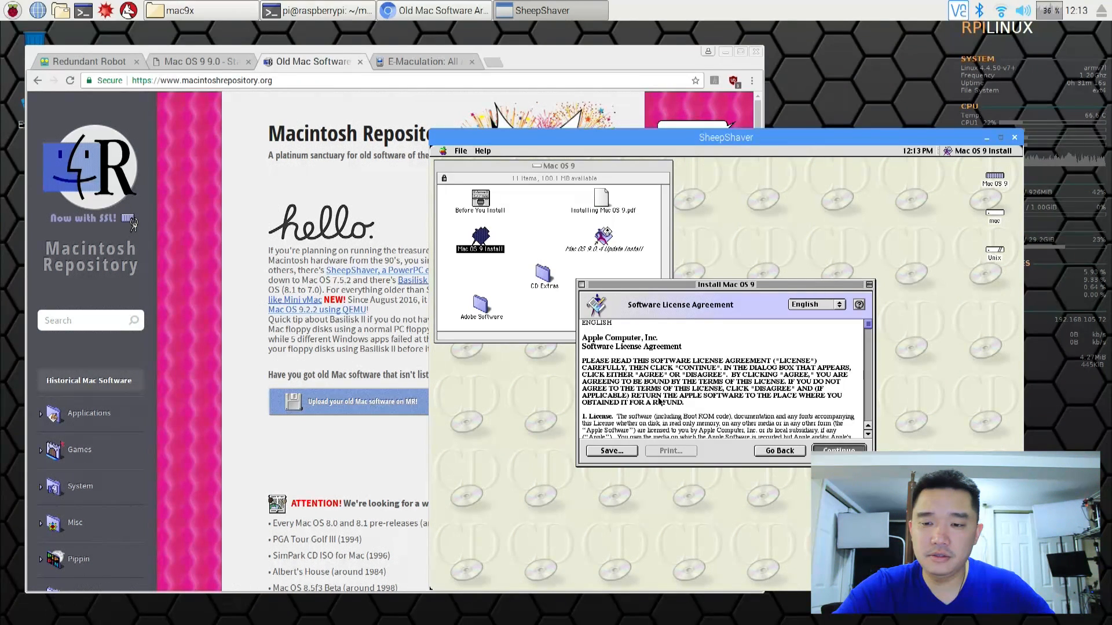
click(837, 451)
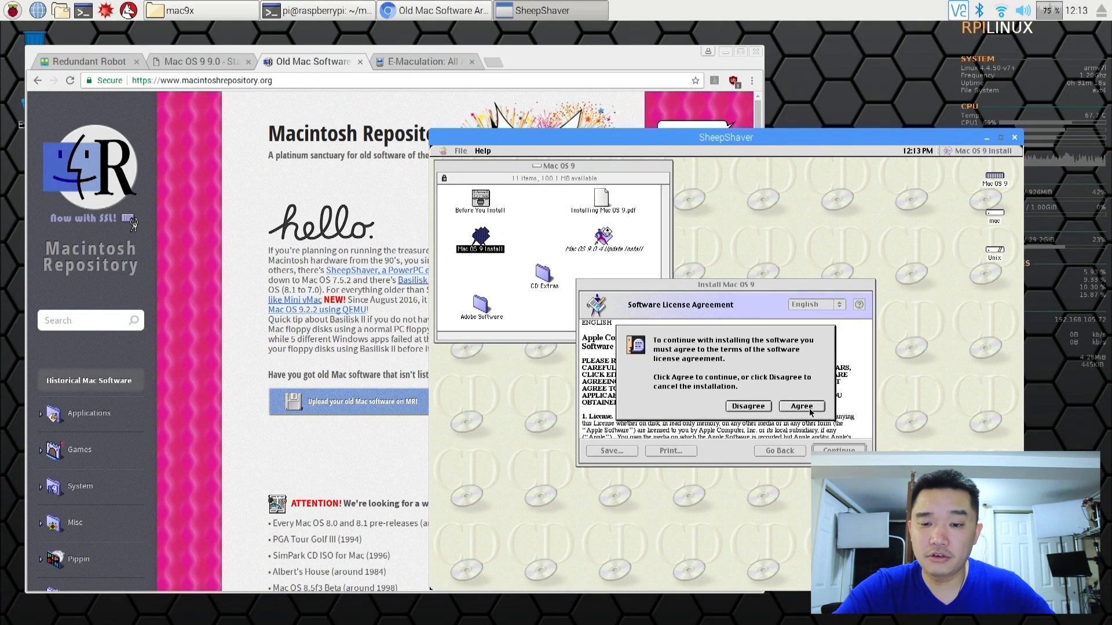
click(800, 406)
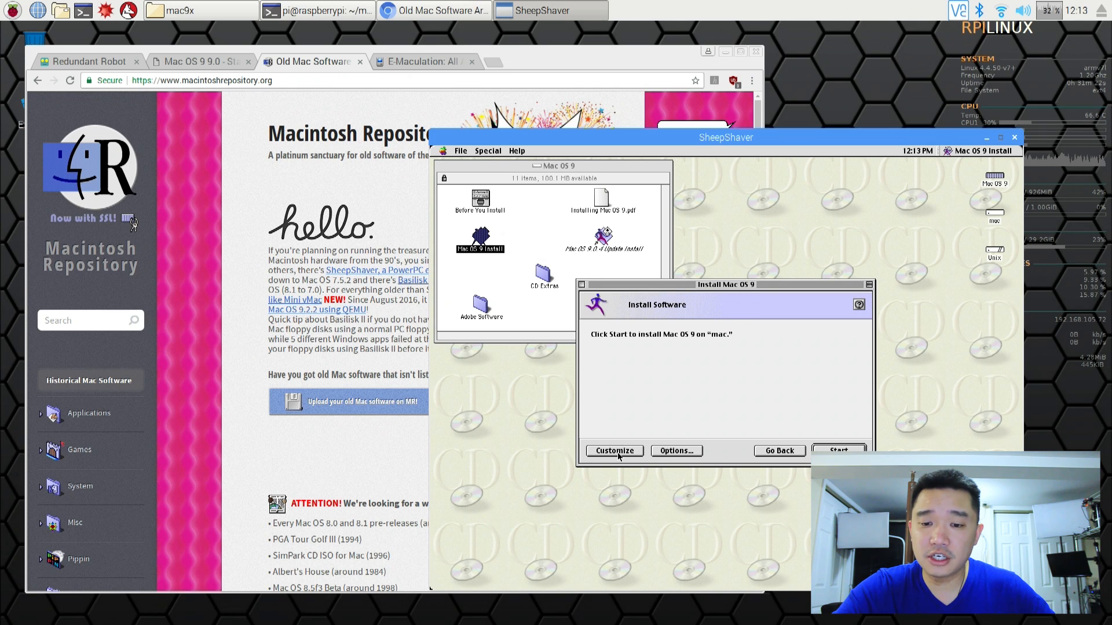
- In the custom install options, uncheck Create Installation Report and confirm
click(614, 450)
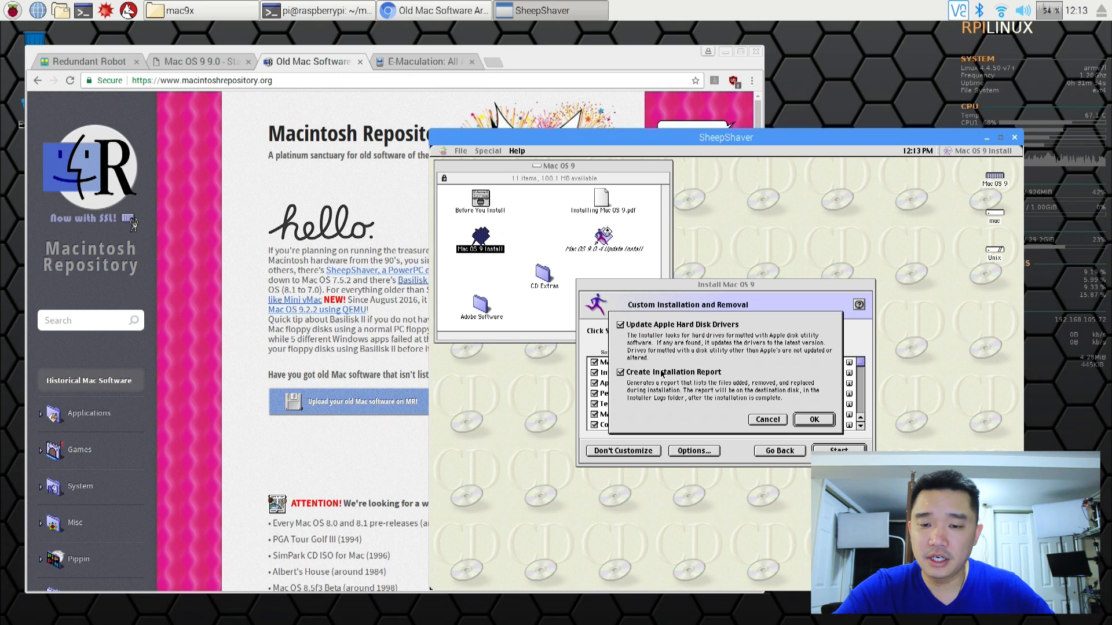
click(619, 372)
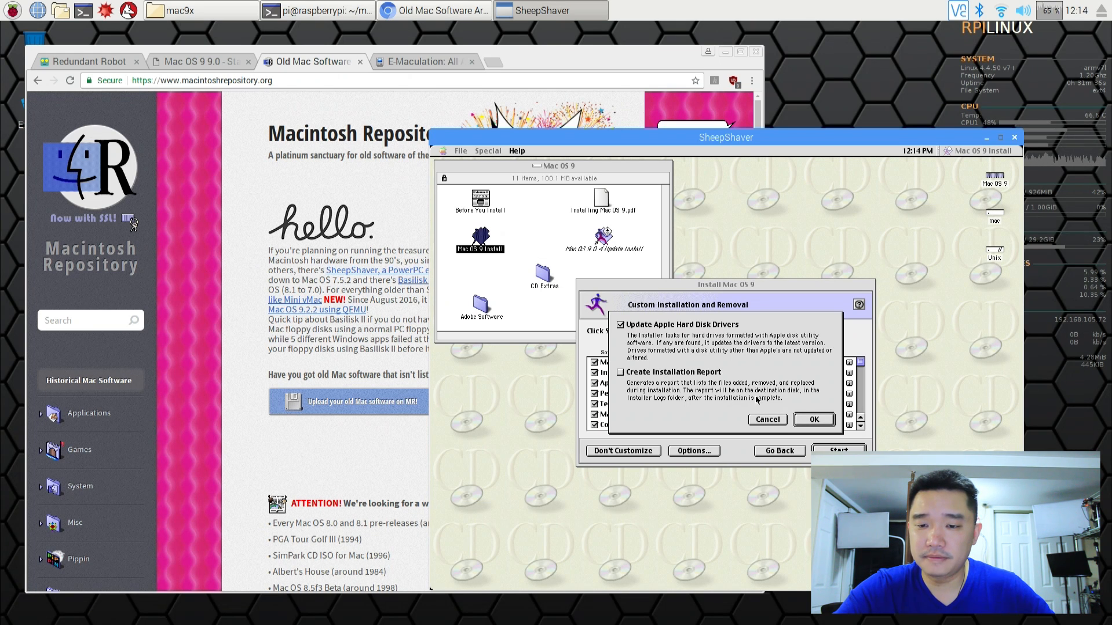
click(813, 420)
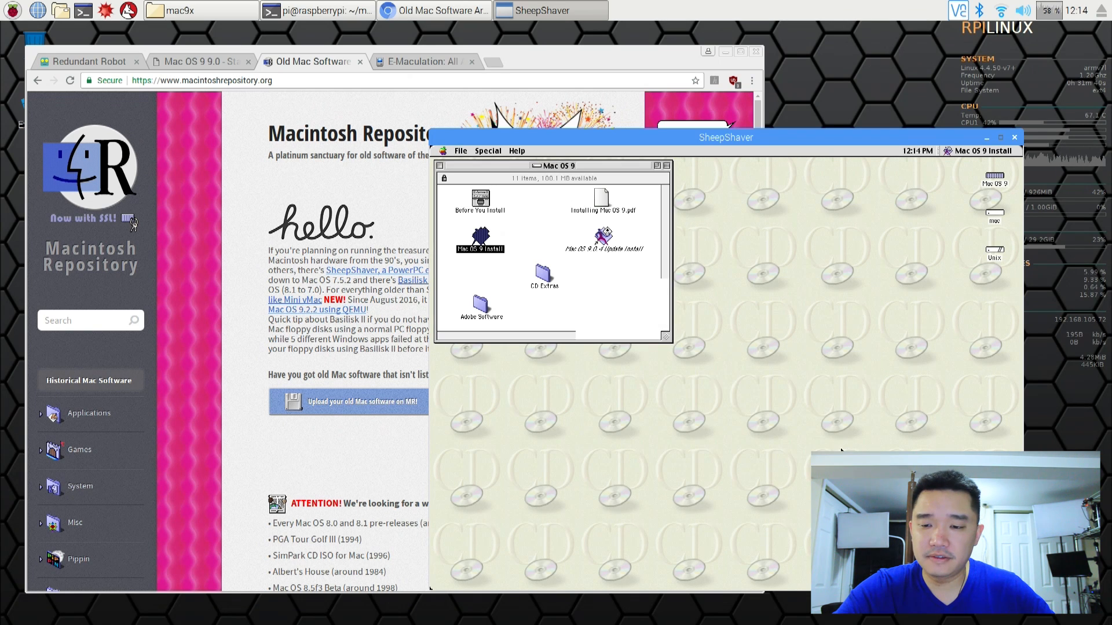
- Begin installing Mac OS 9 onto the mac disk from the Install Mac OS 9 window
double_click(480, 237)
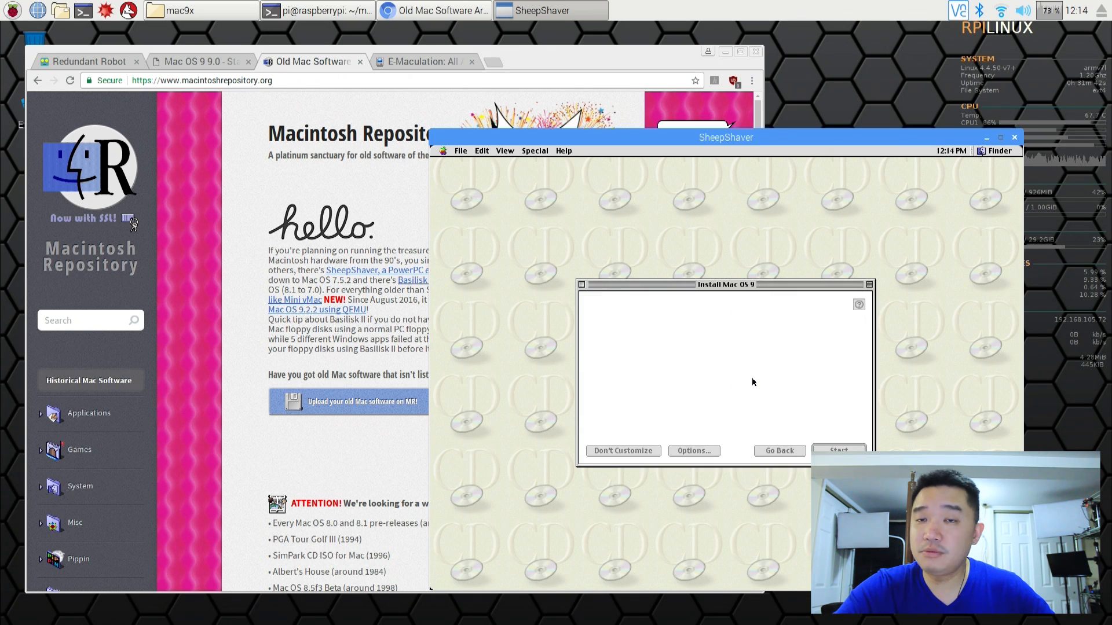
click(838, 450)
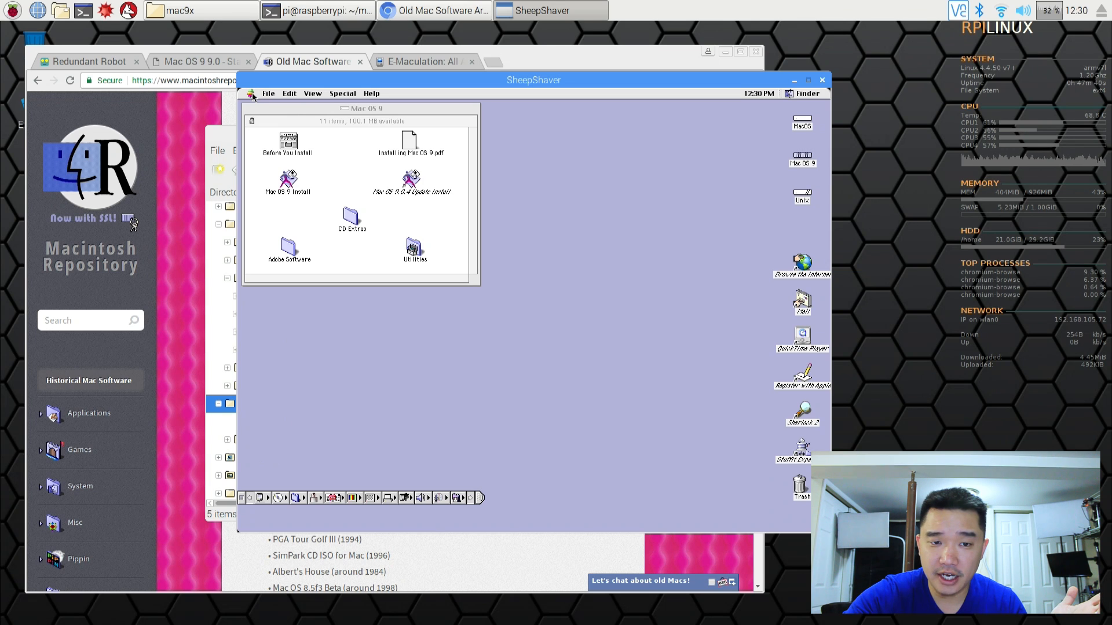
- Browse the Unix drive in the Finder down through home and pi toward mac9x
click(250, 93)
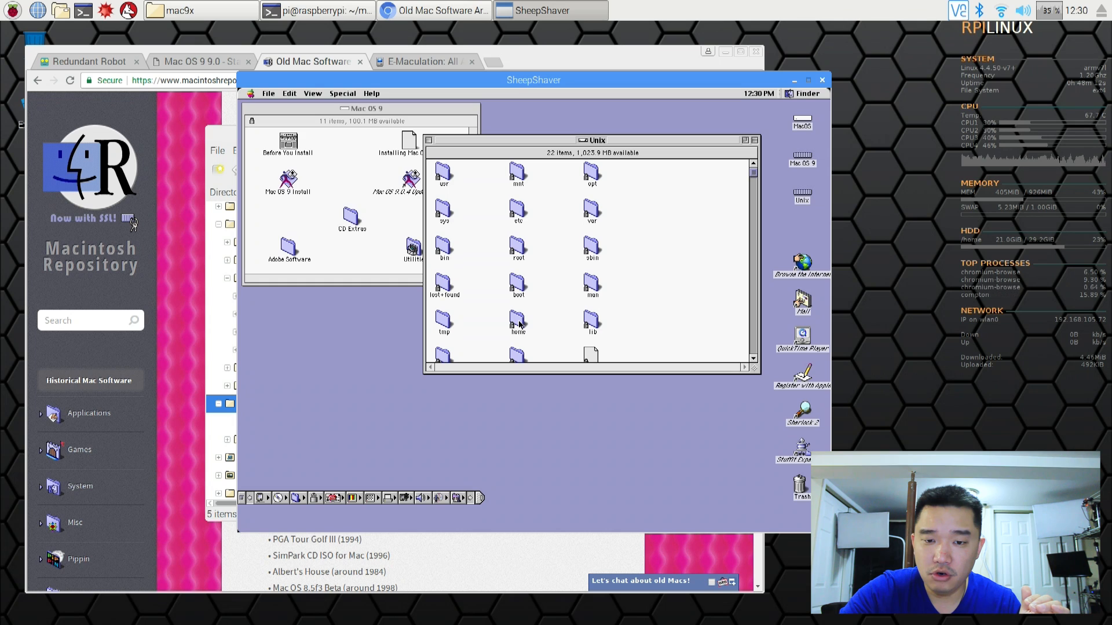
double_click(518, 323)
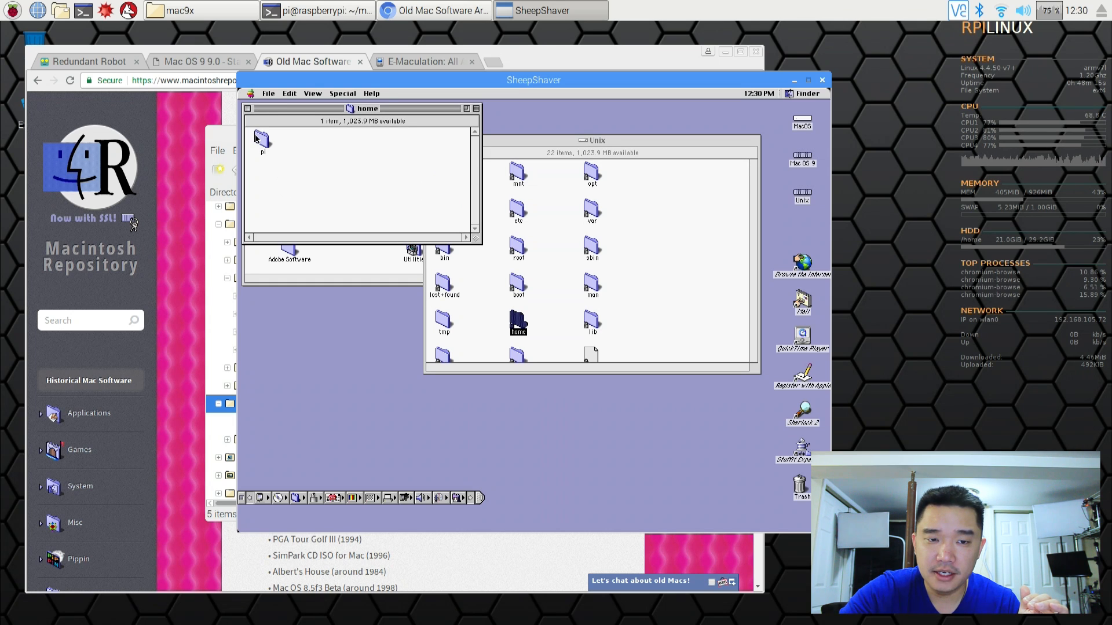
double_click(263, 140)
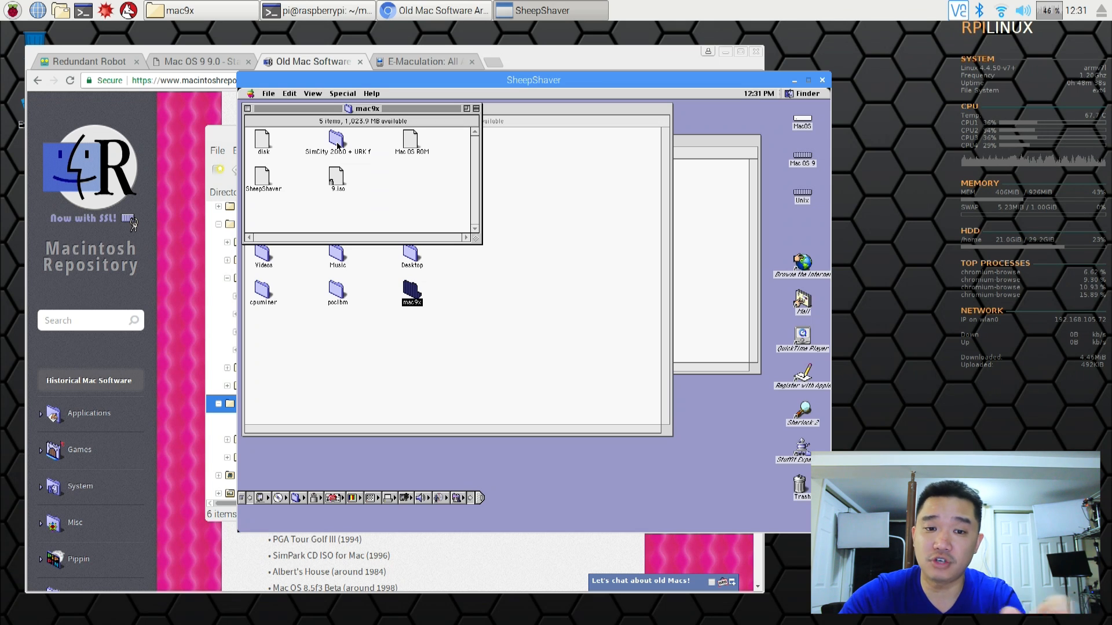
- Look inside the SimCity 2000 folder's game and city files
click(337, 140)
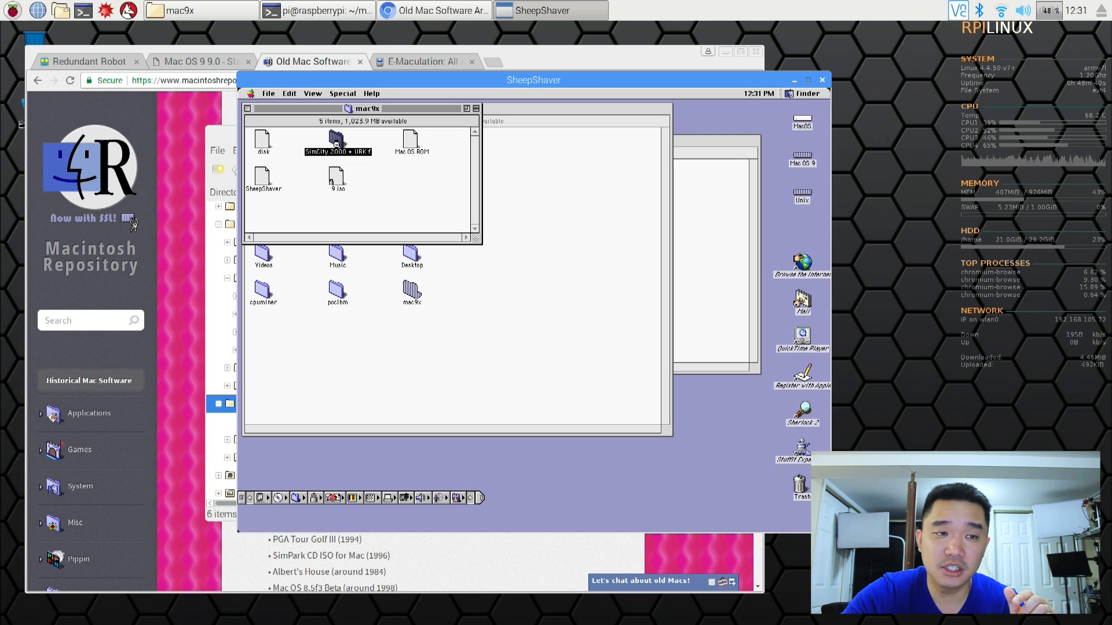
double_click(337, 141)
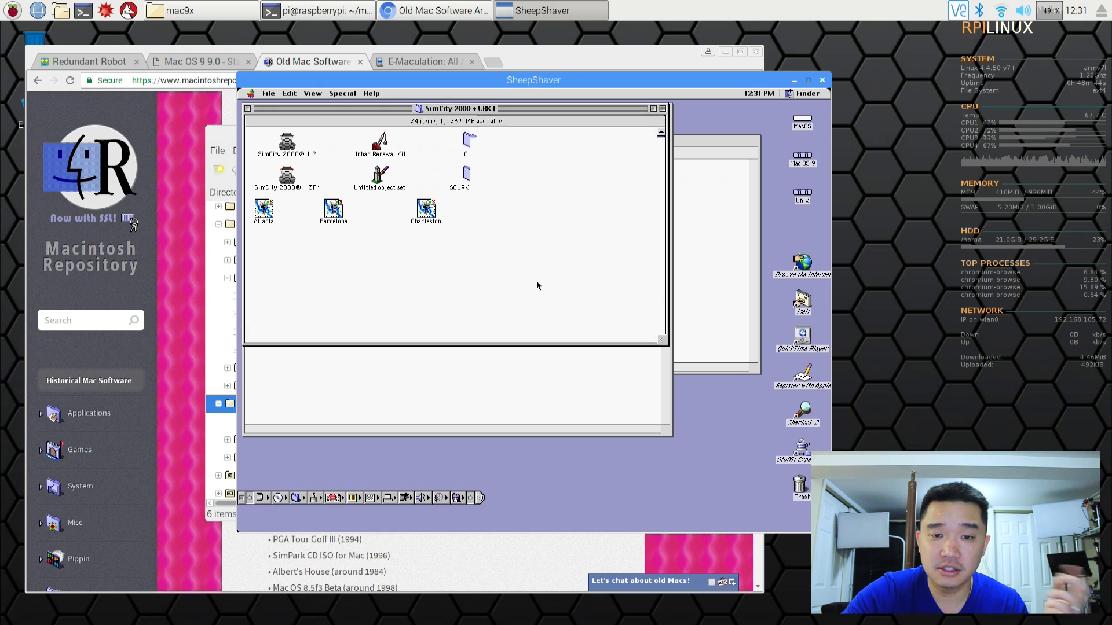
scroll(down, 3)
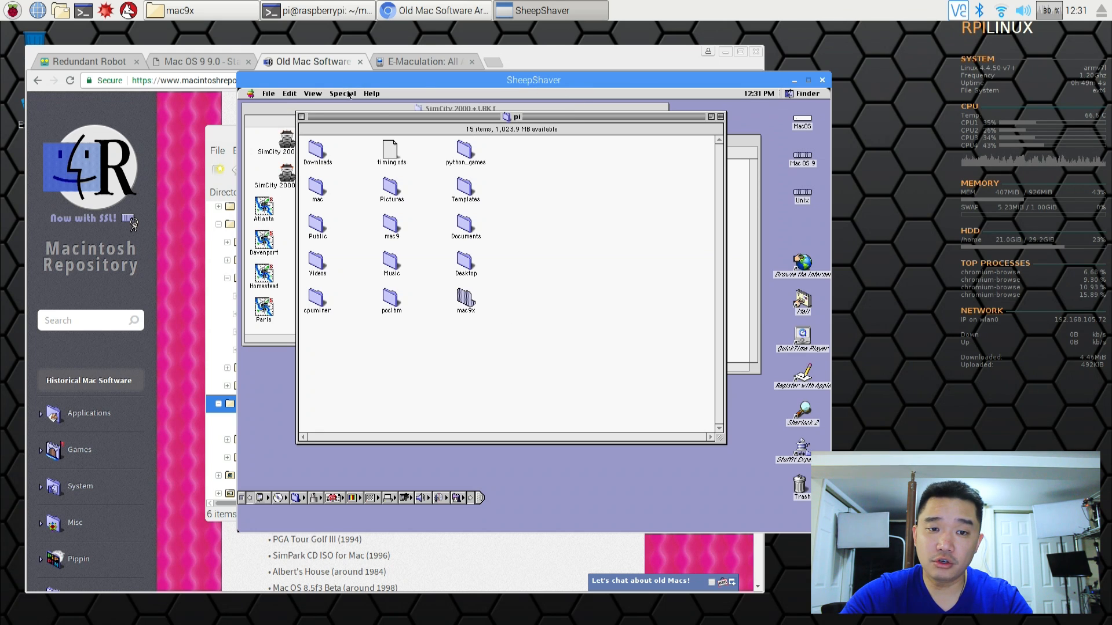
- Shut down Mac OS 9 from the Special menu so the emulator closes
click(343, 93)
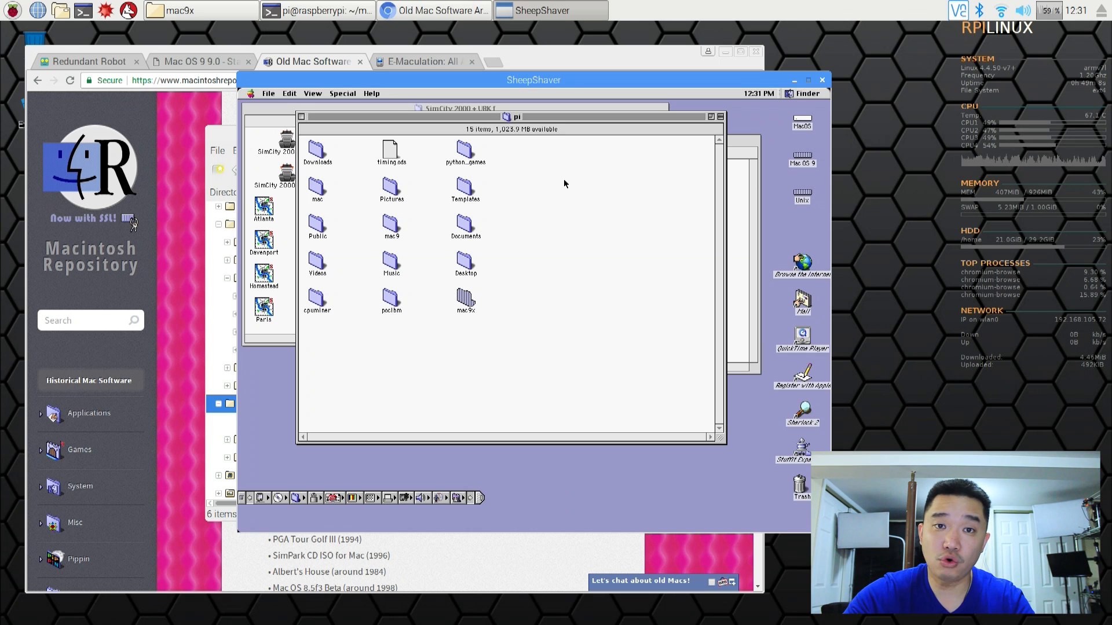
mouse_move(339, 101)
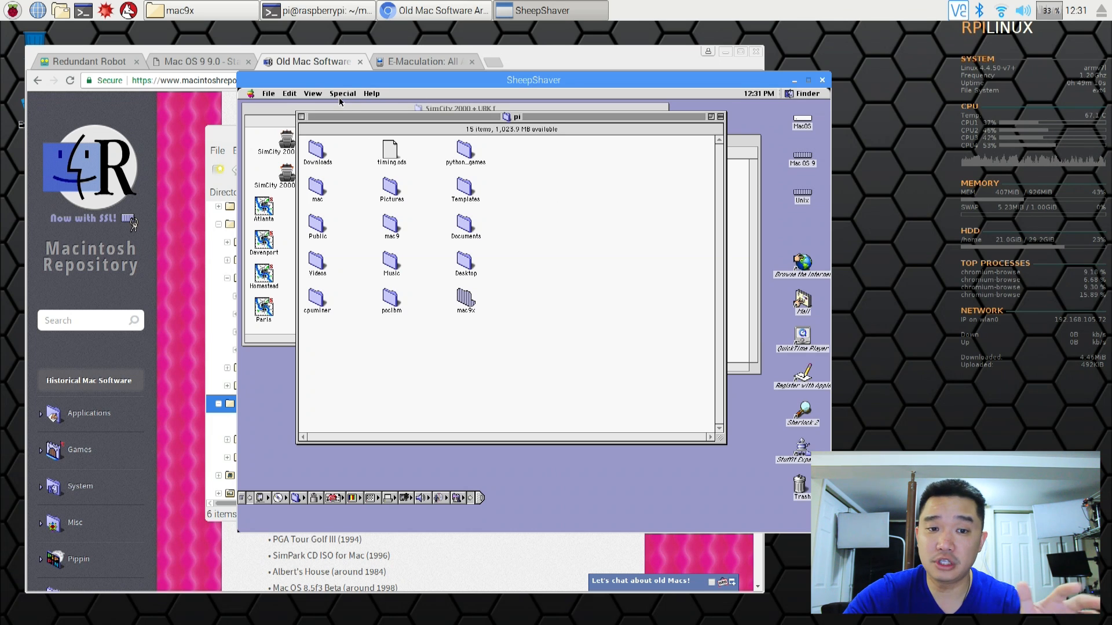
click(342, 92)
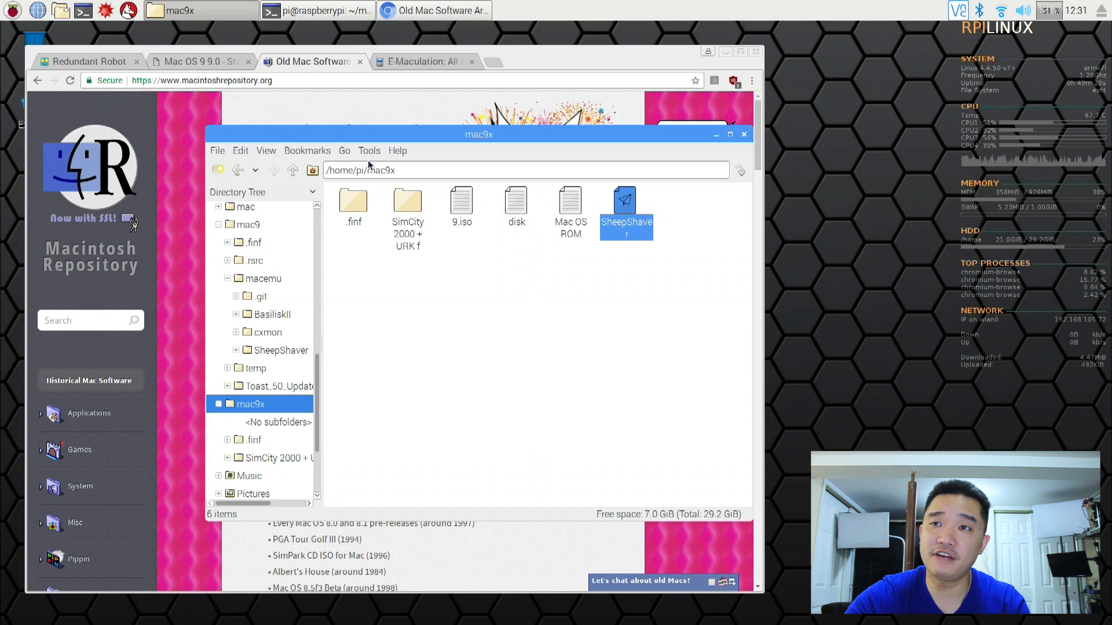
mouse_move(551, 31)
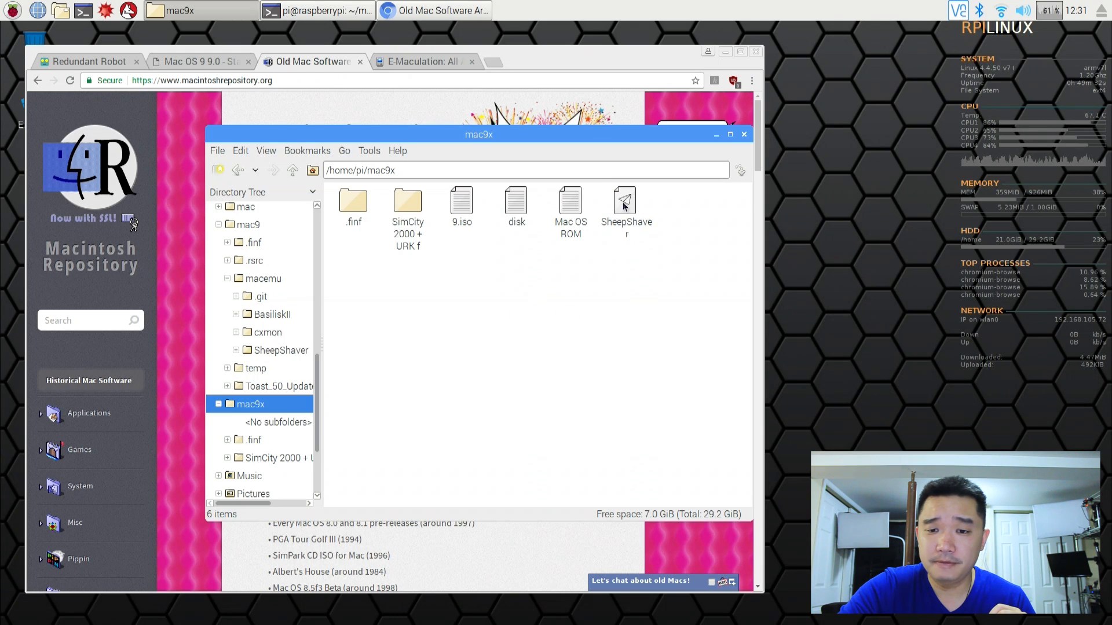
- Launch the SheepShaver executable from /home/pi/mac9x
double_click(624, 207)
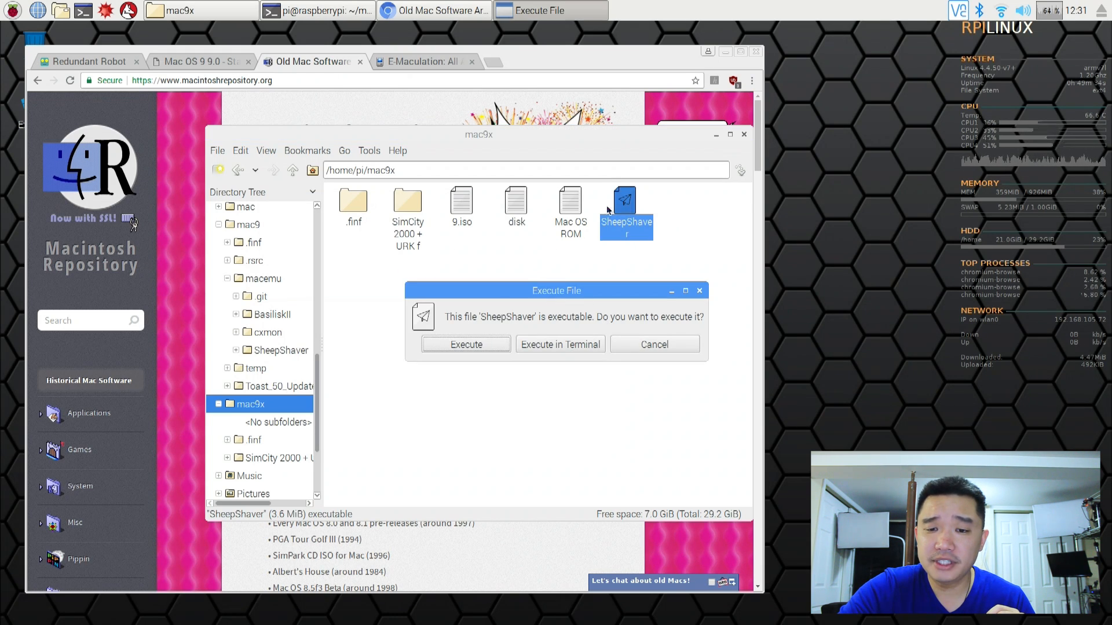
- Execute SheepShaver, set Unix Root to /home/pi/, and view the 256 MB Memory/Misc settings
click(466, 344)
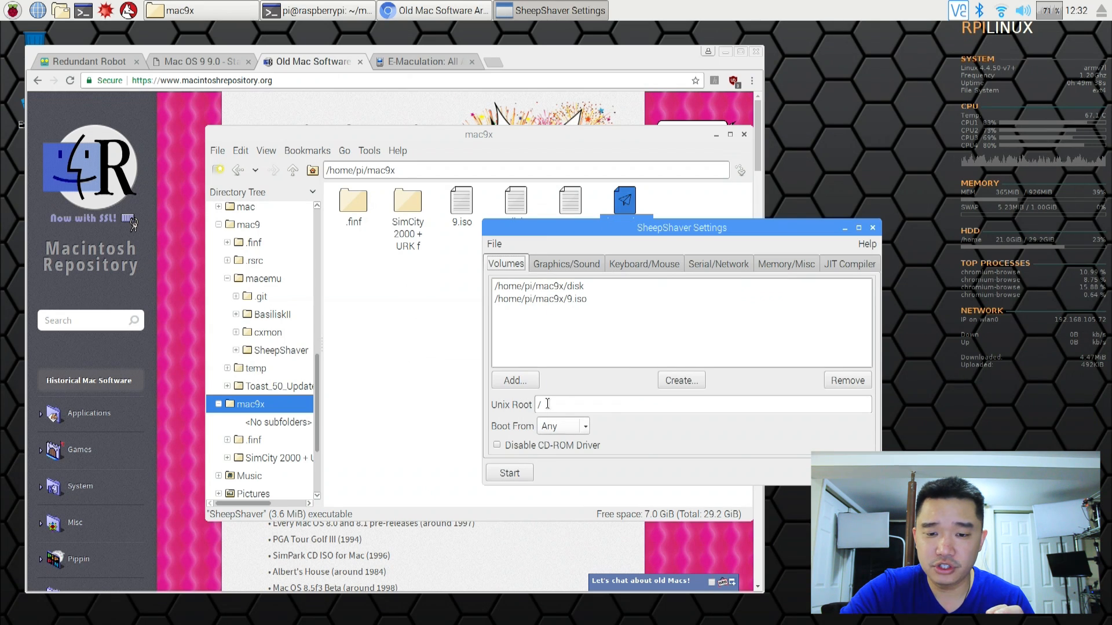
click(702, 404)
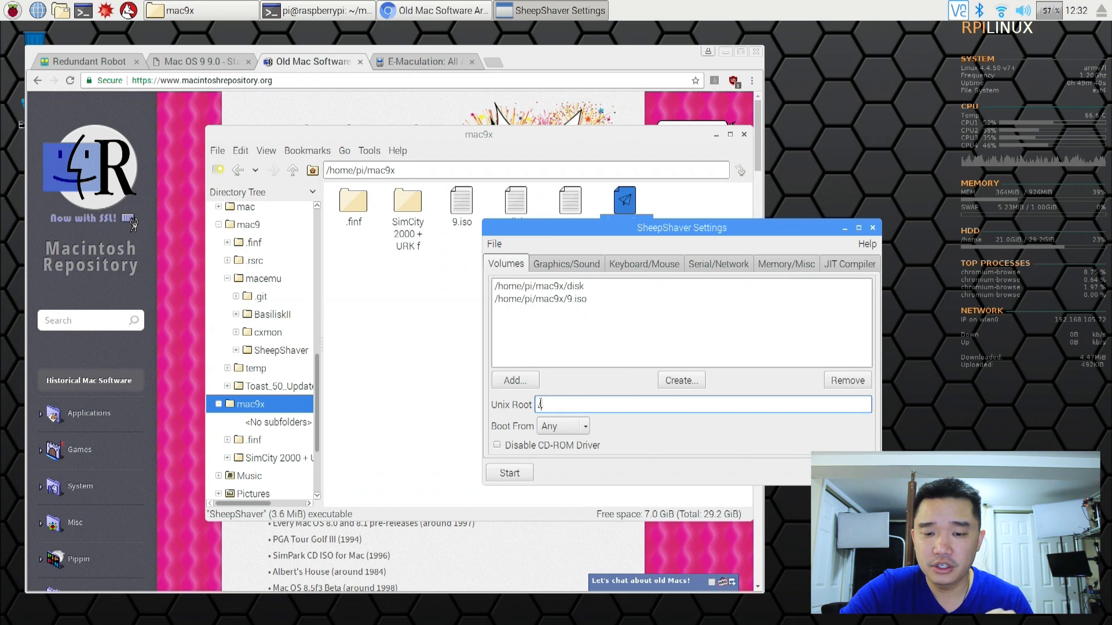
text(/home/pi/)
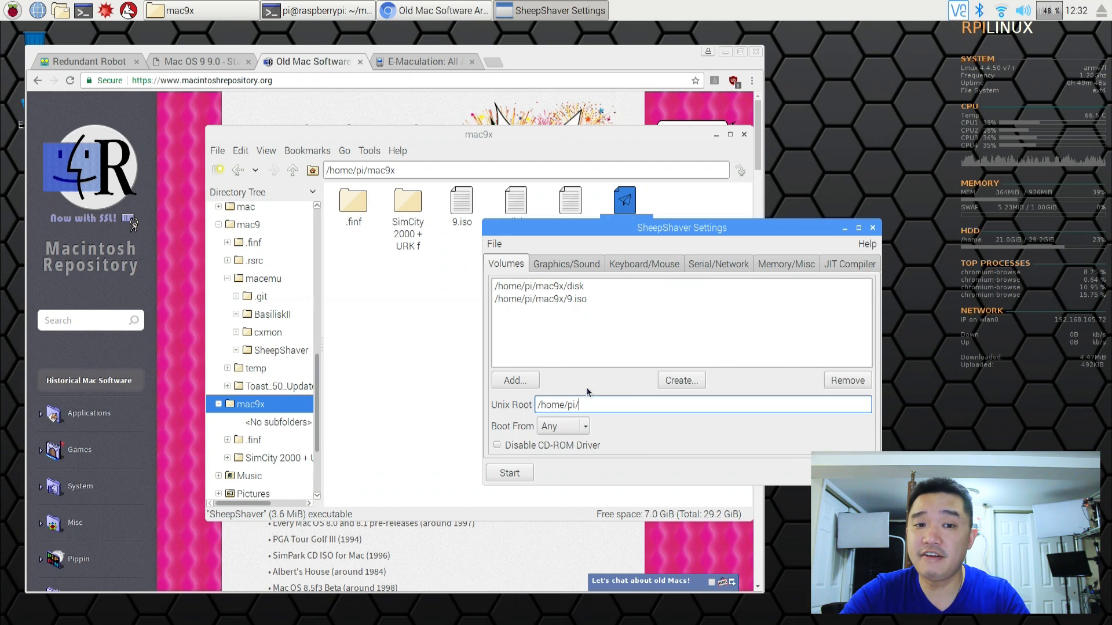
click(785, 264)
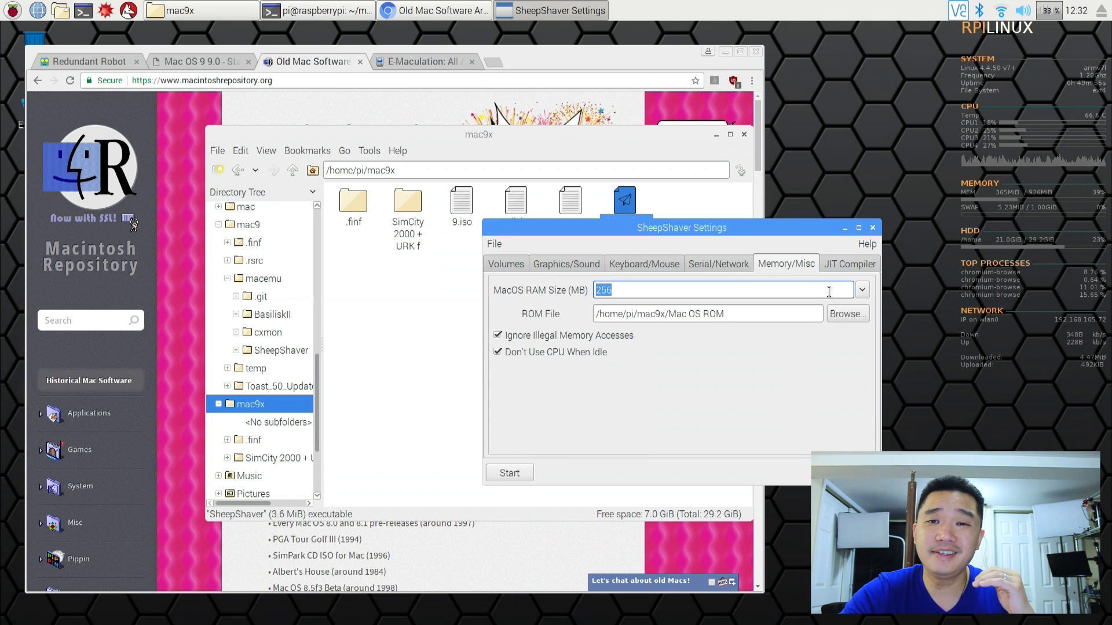